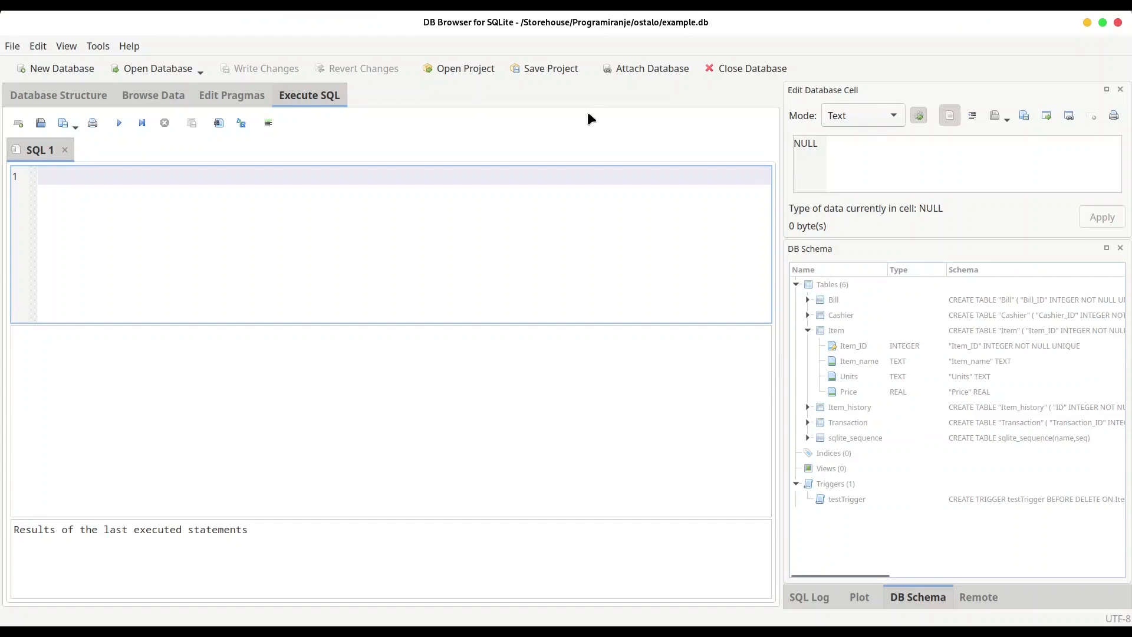
Step: Write the CTE definition WITH x as (SELECT 75 as i)
type("with")
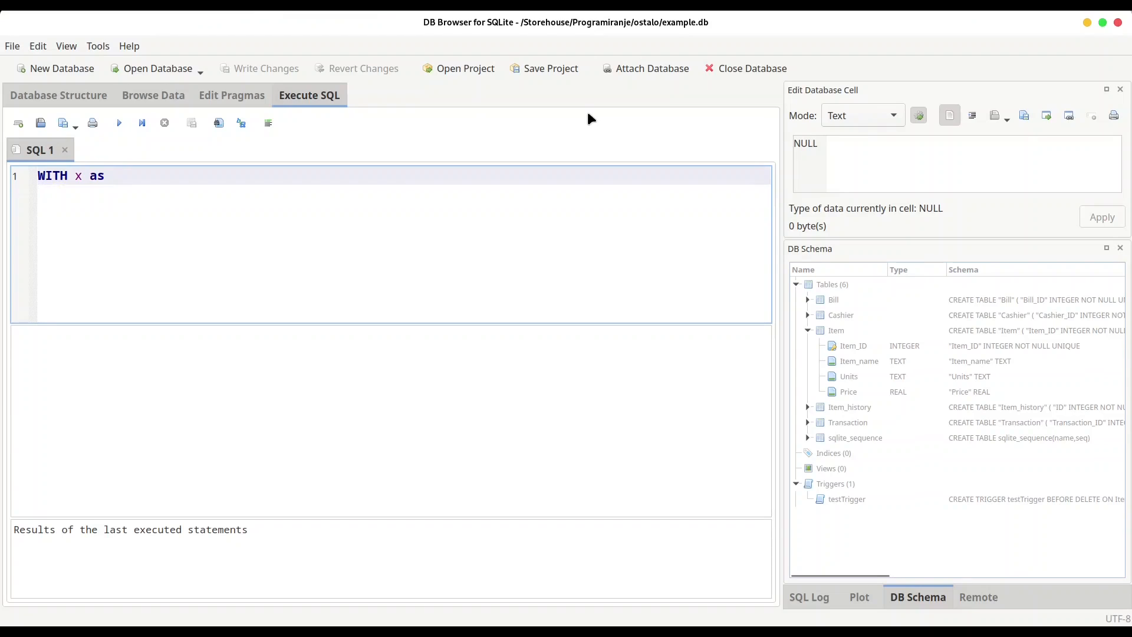
type("()")
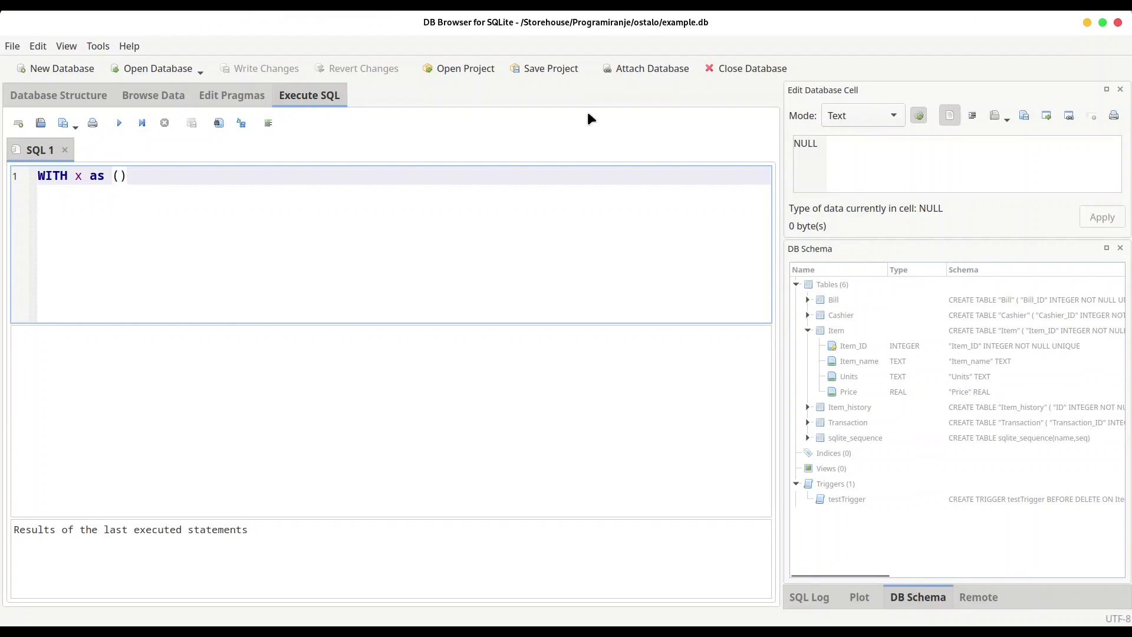
type("sele")
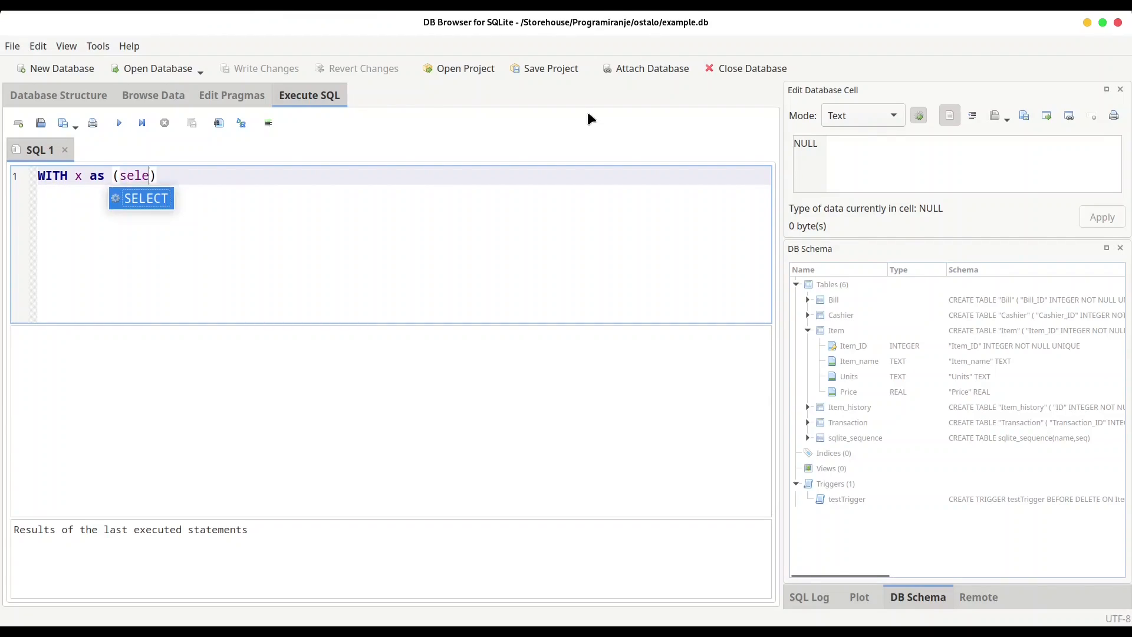
key("Tab")
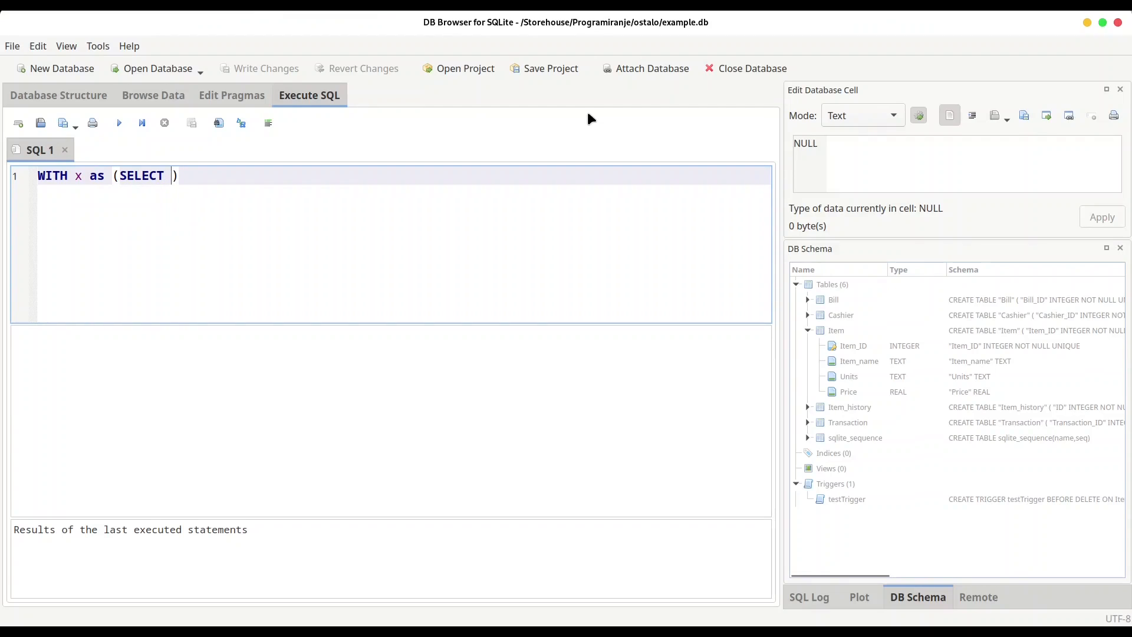
type("75 as i")
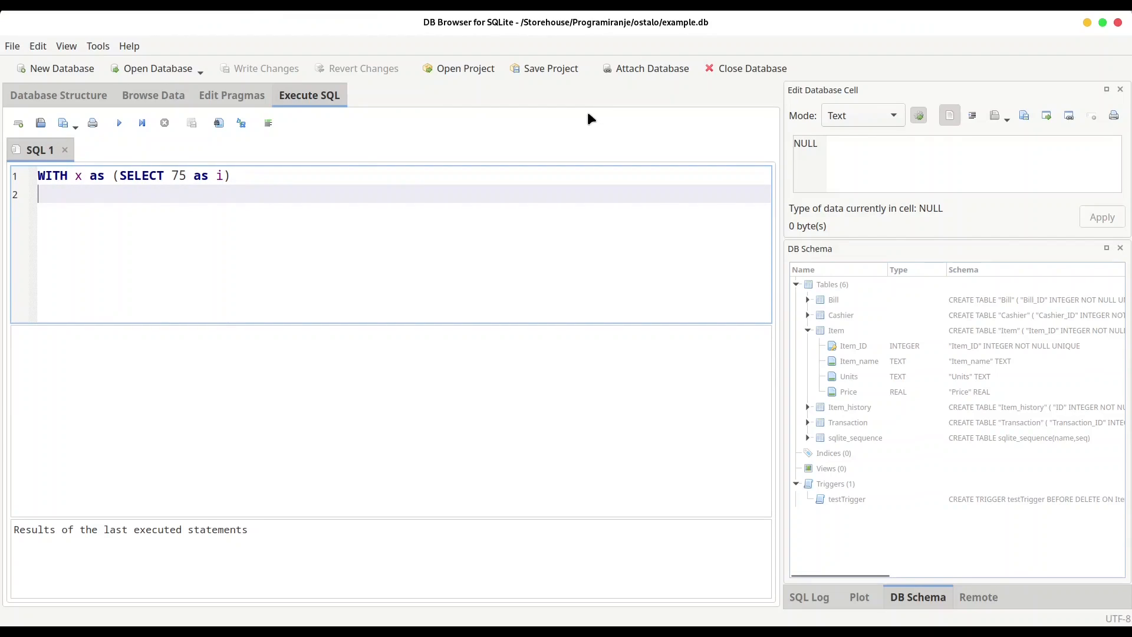
Step: Add the final line select * from x; after the CTE
type("select")
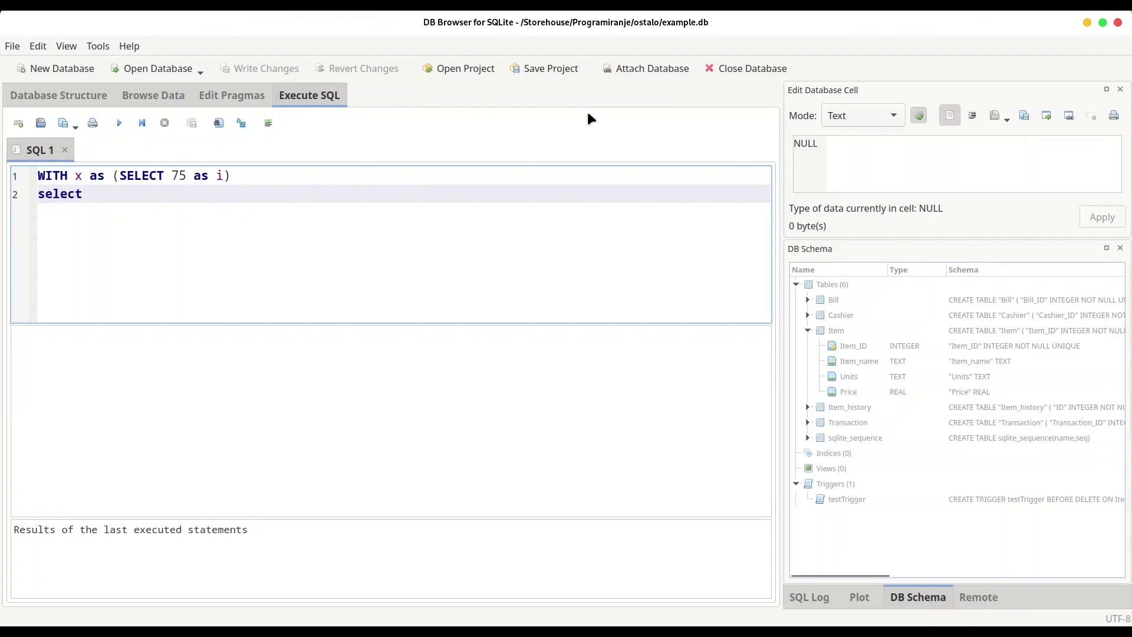
left_click(87, 194)
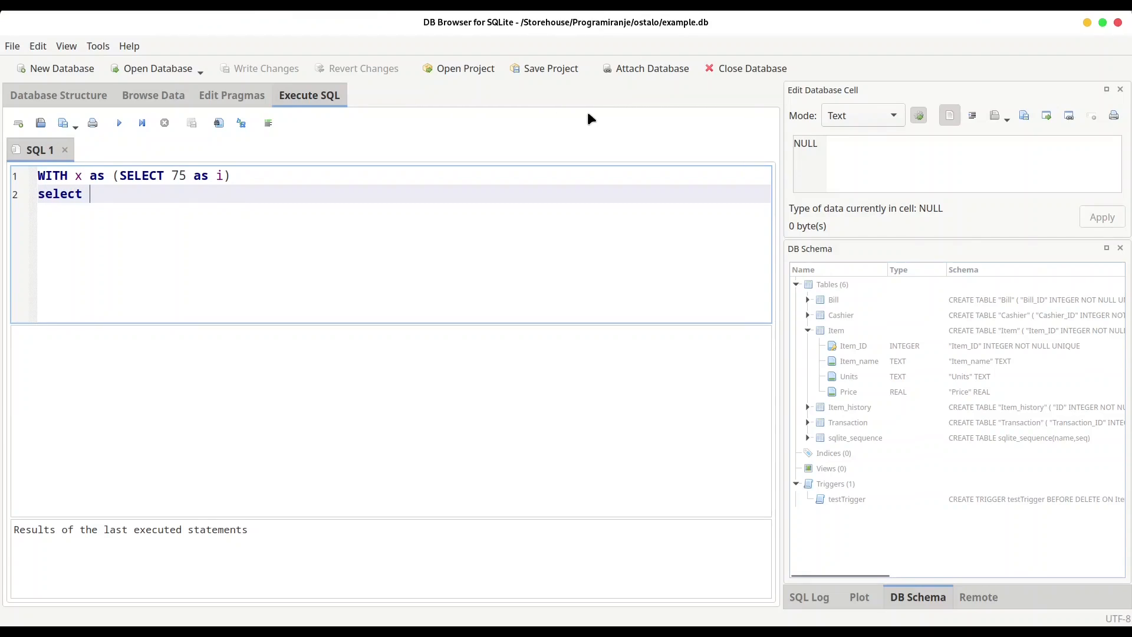
type("* from x")
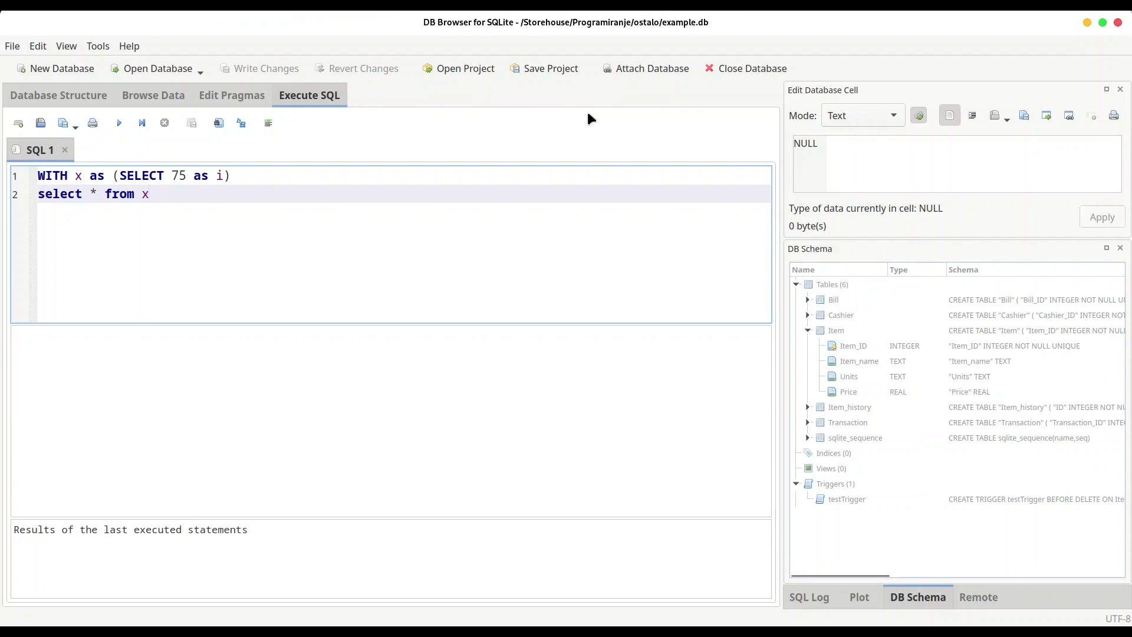
type(";")
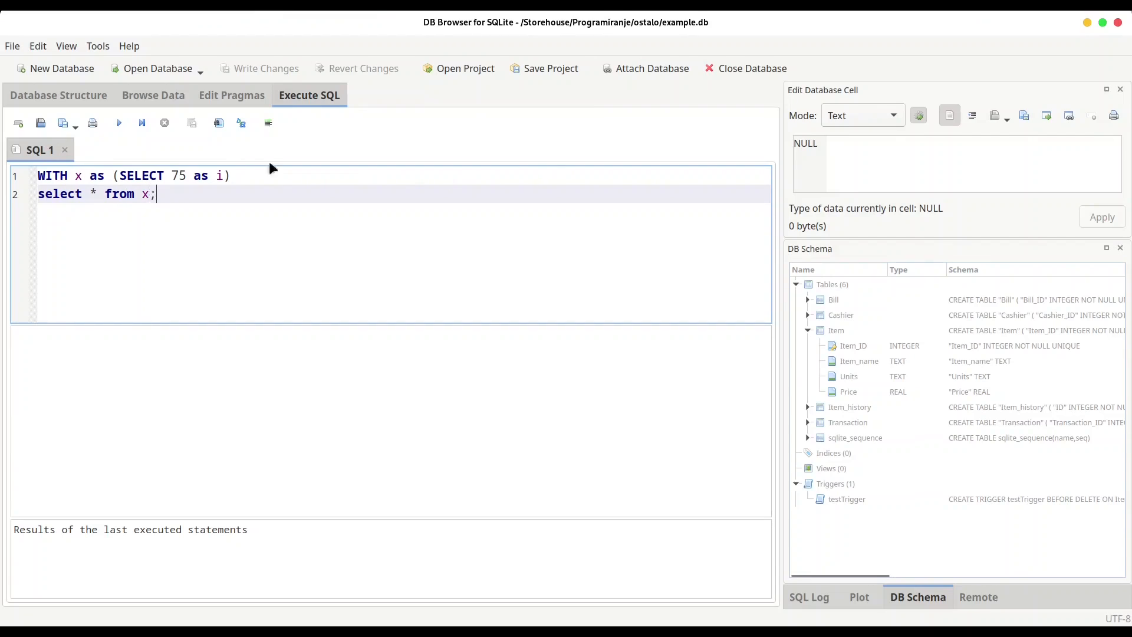
Step: Execute the CTE query returning i = 75 and highlight the alias i in the editor
left_click(119, 122)
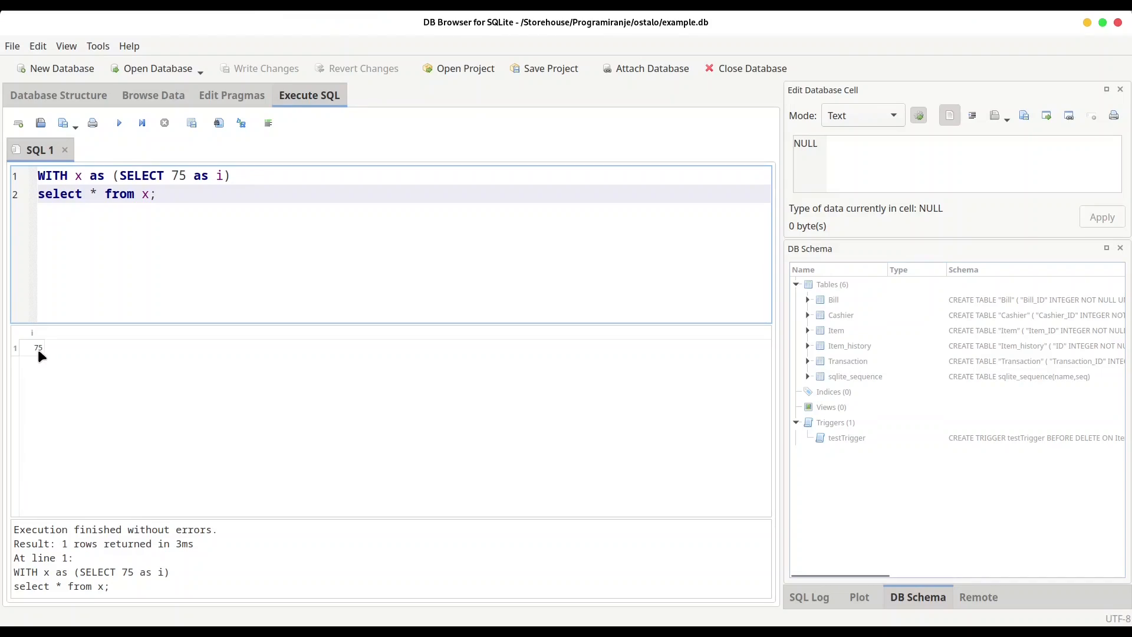
mouse_move(33, 343)
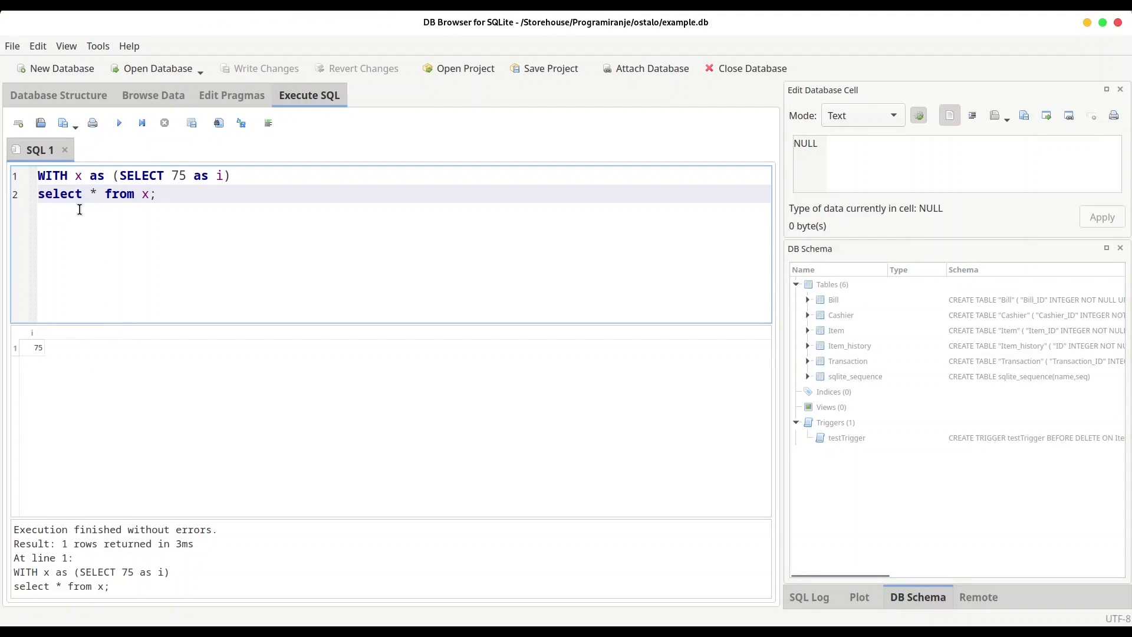
double_click(77, 176)
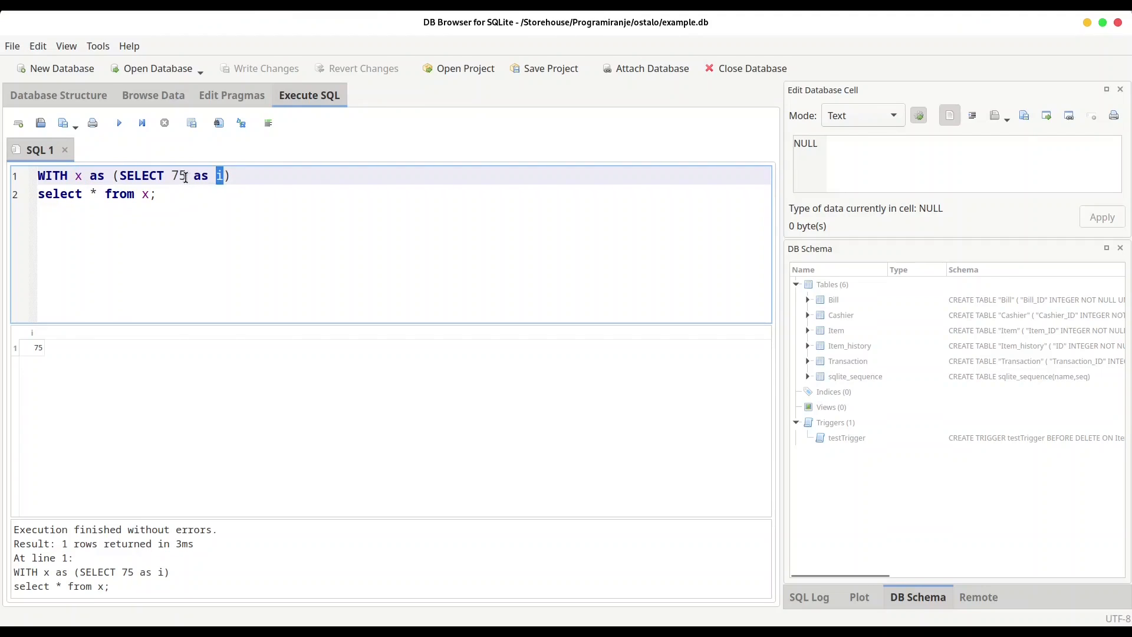
double_click(178, 176)
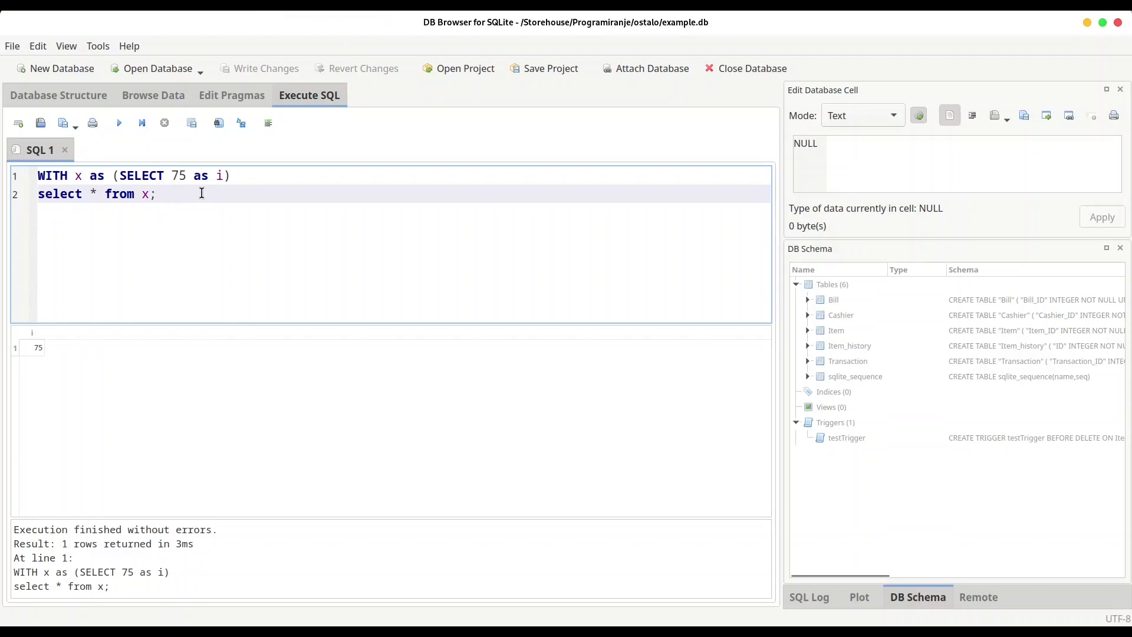
Step: Add a standalone select * from x;, run it to get 'no such table: x', then select that line for removal
type("select *")
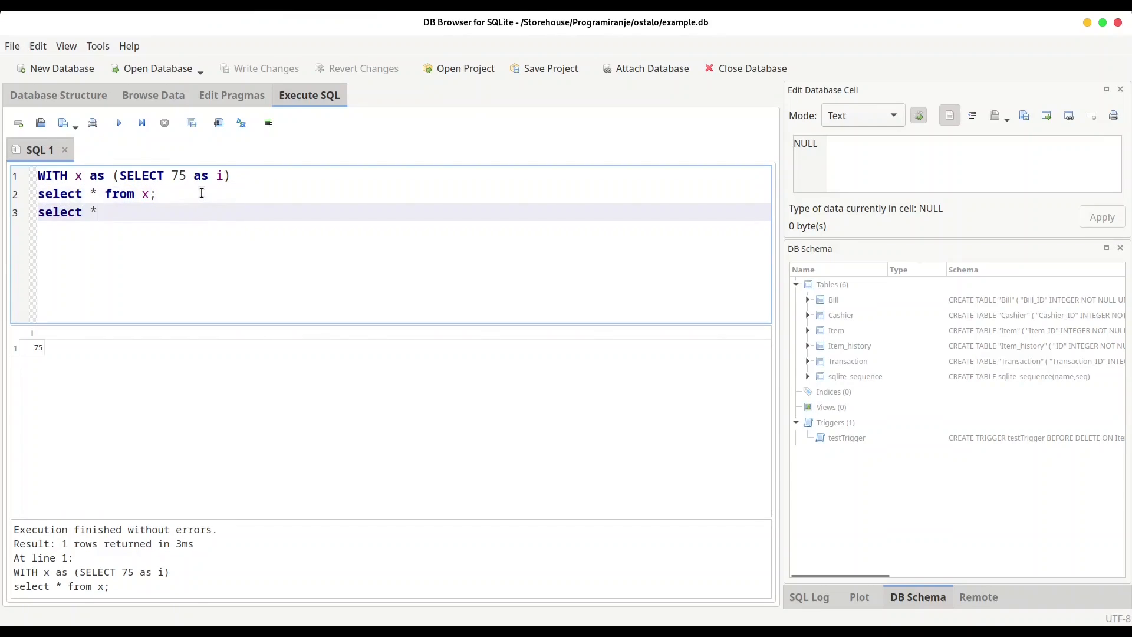
type("from x;")
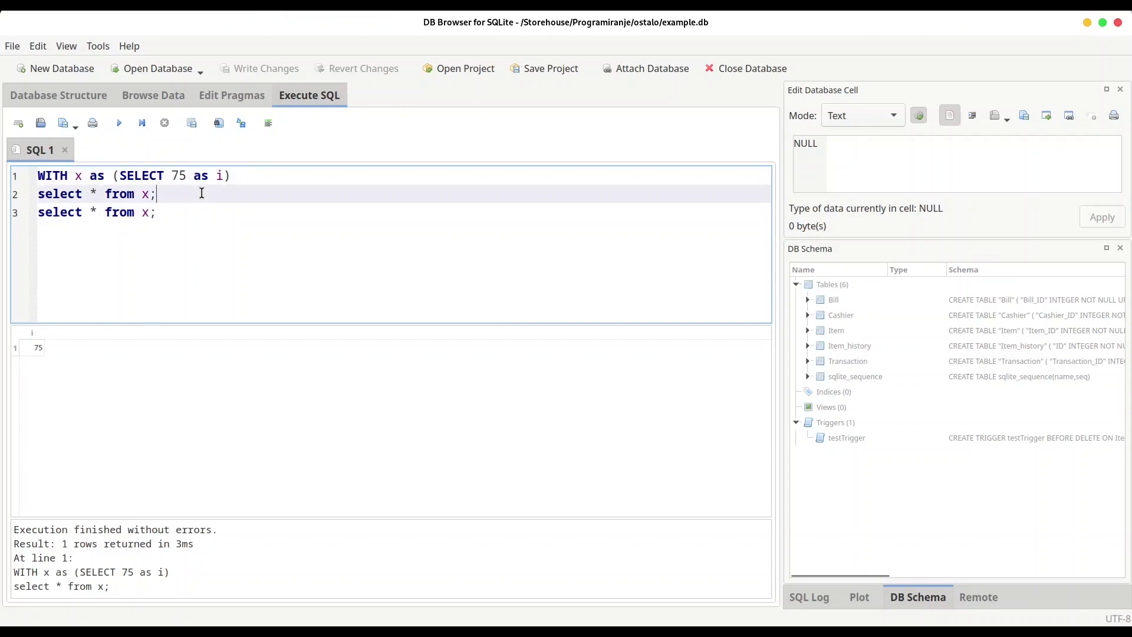
left_click(207, 211)
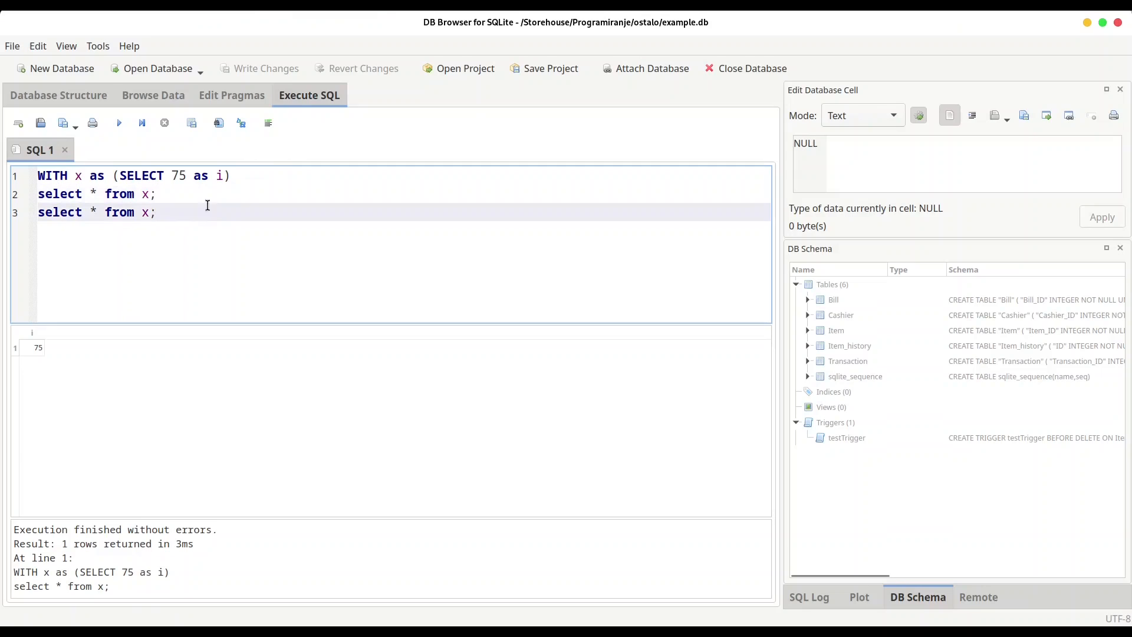
left_click(141, 122)
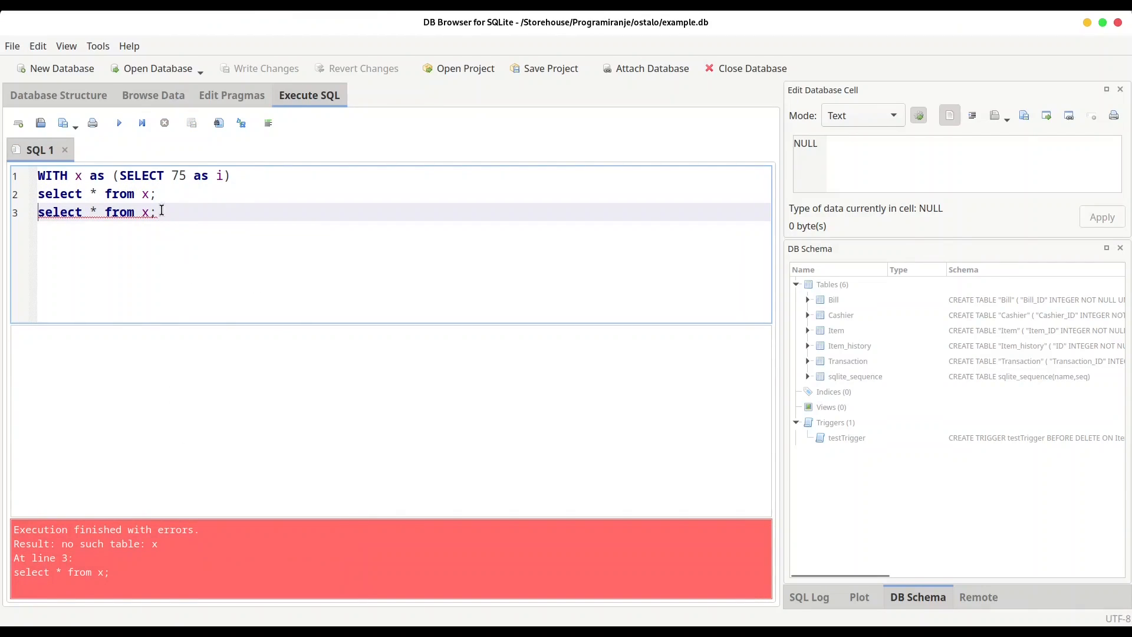
triple_click(94, 212)
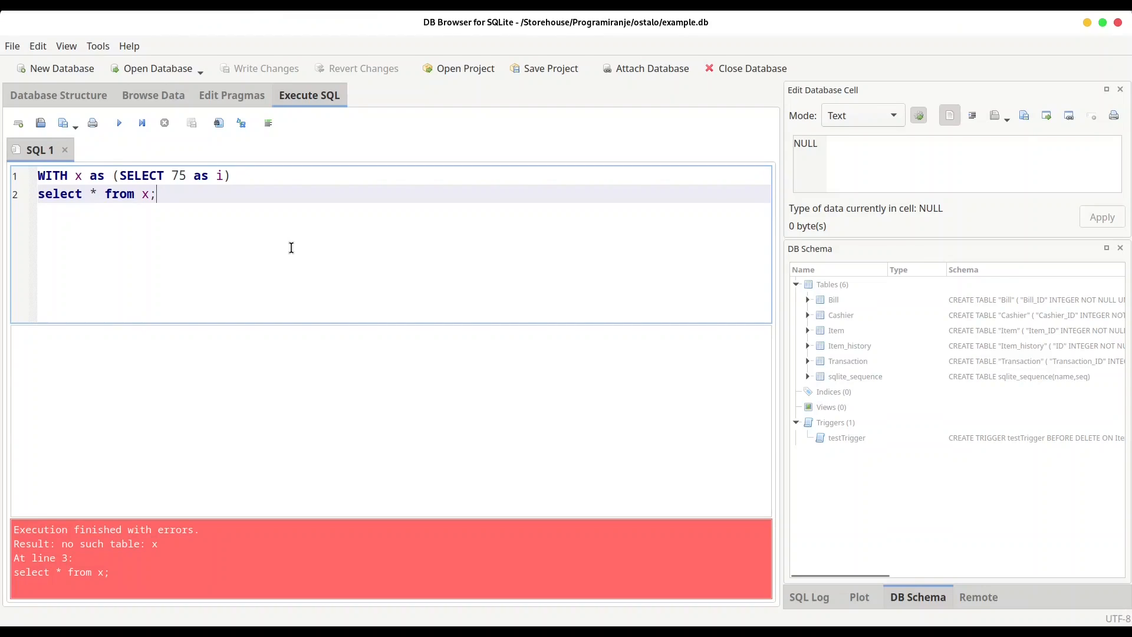
Step: Add a second CTE y as (select 45 as b) and make the final select read from y
left_click(144, 194)
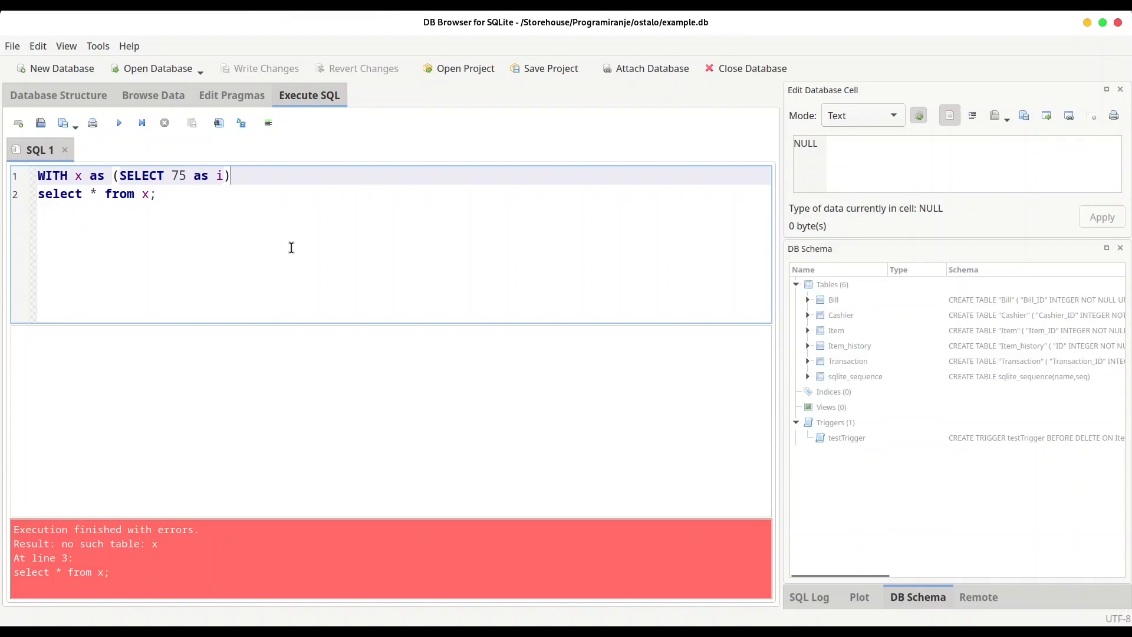
type(",")
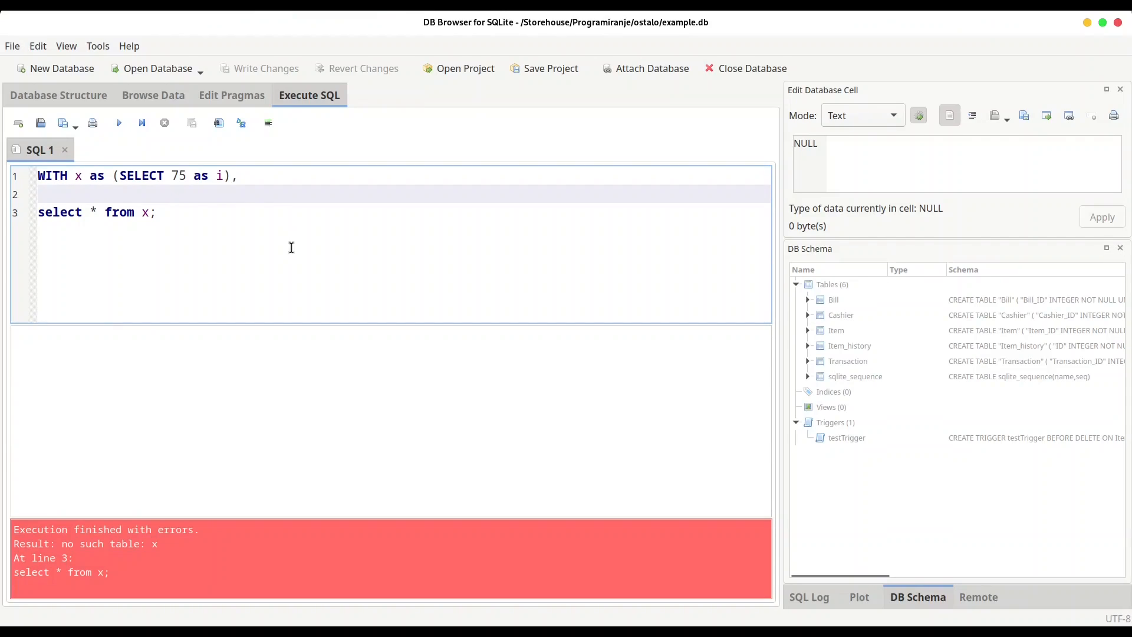
type("y as")
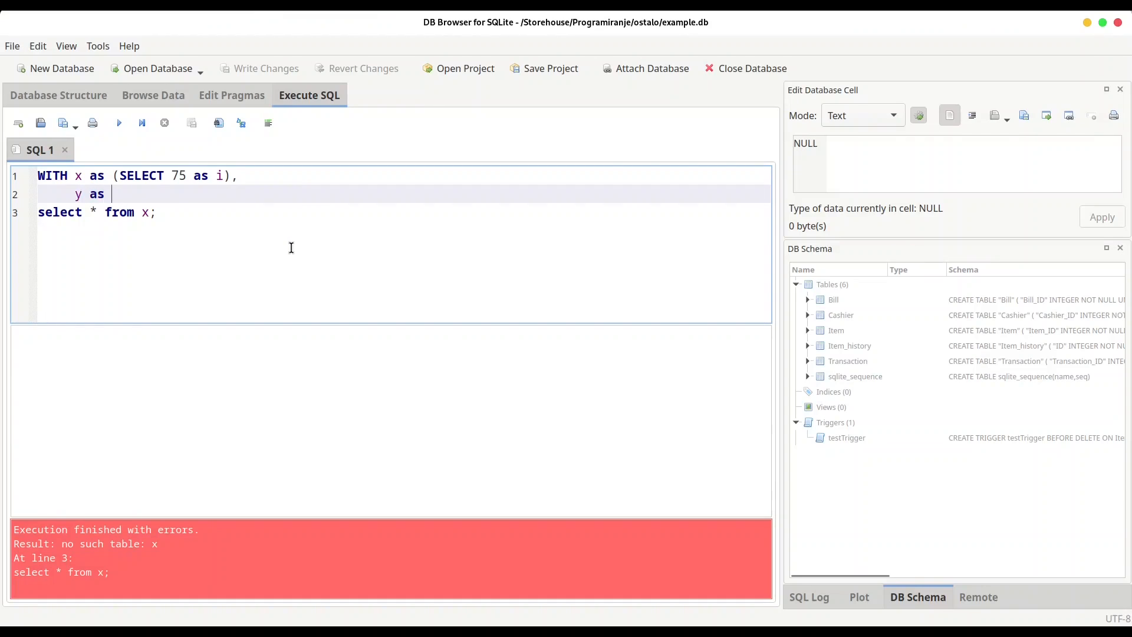
type("(select")
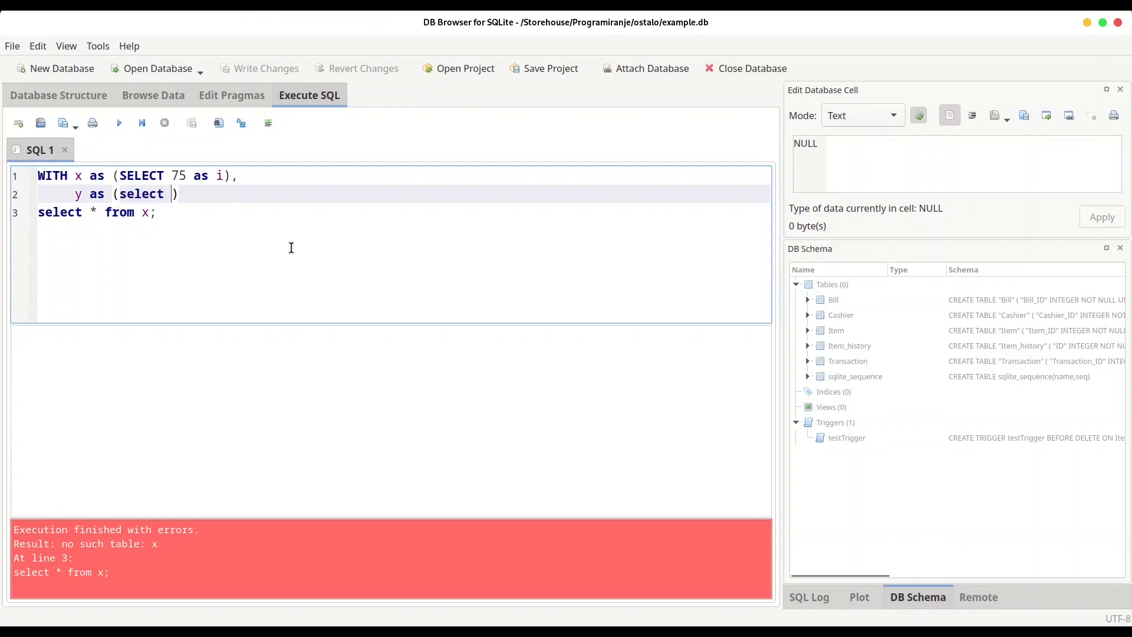
type("45 as")
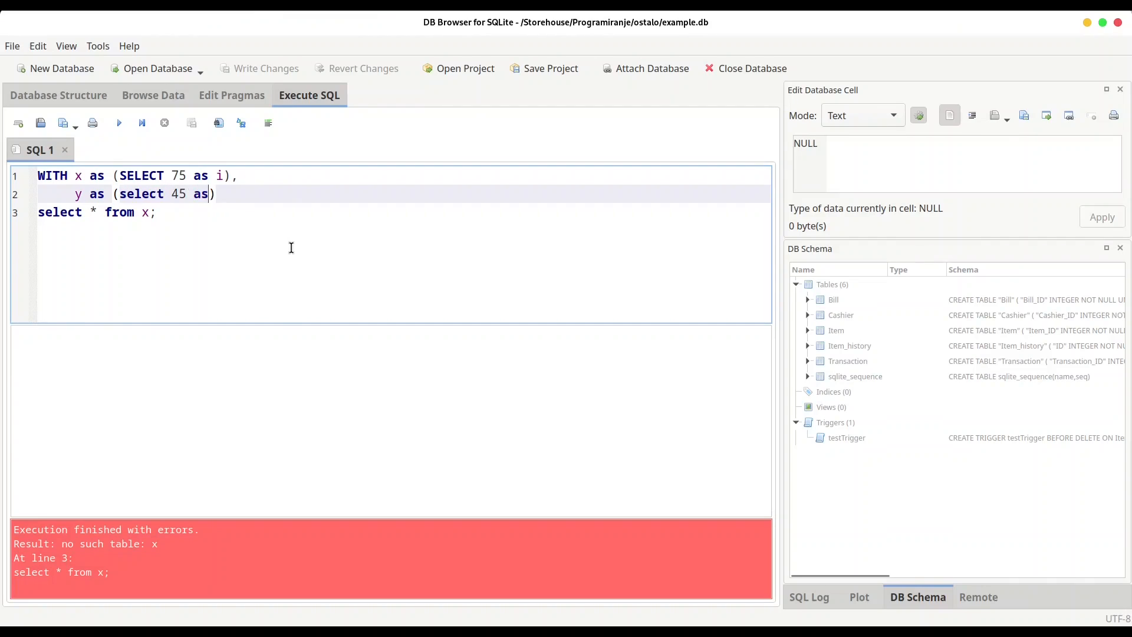
type("b")
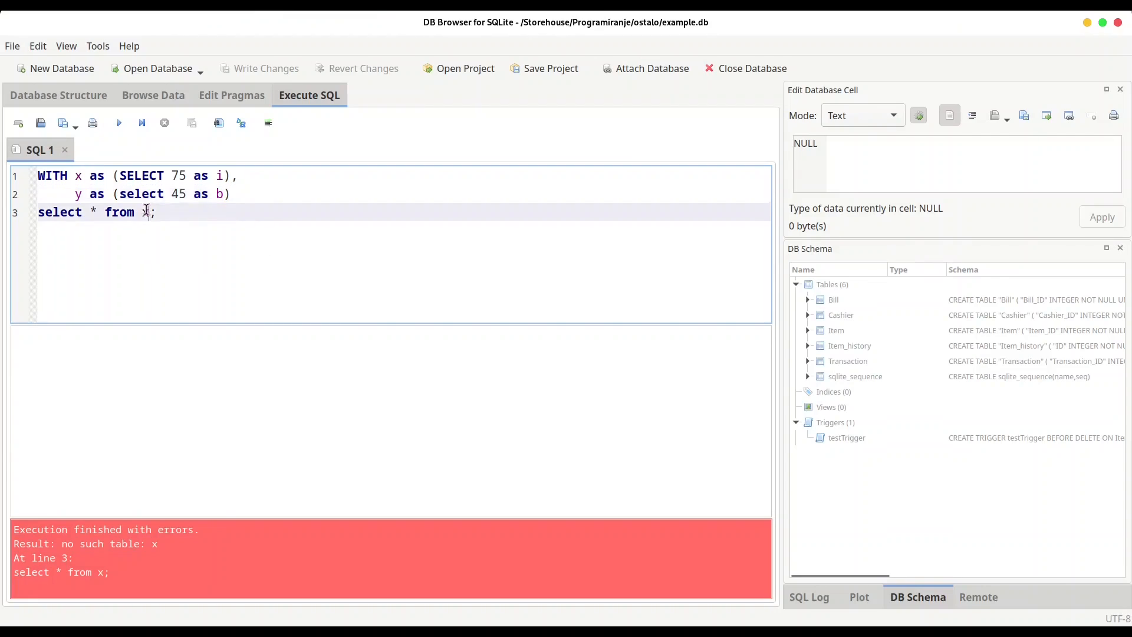
type("y")
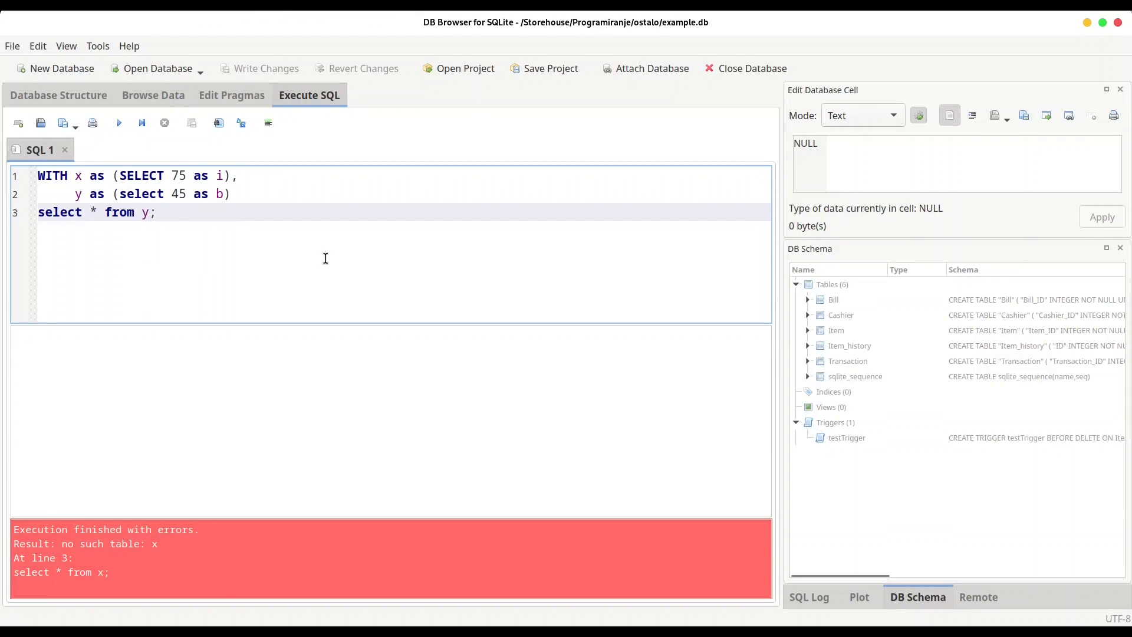
Step: Run the two-CTE query returning b = 45 and highlight the alias i in the first CTE
left_click(118, 122)
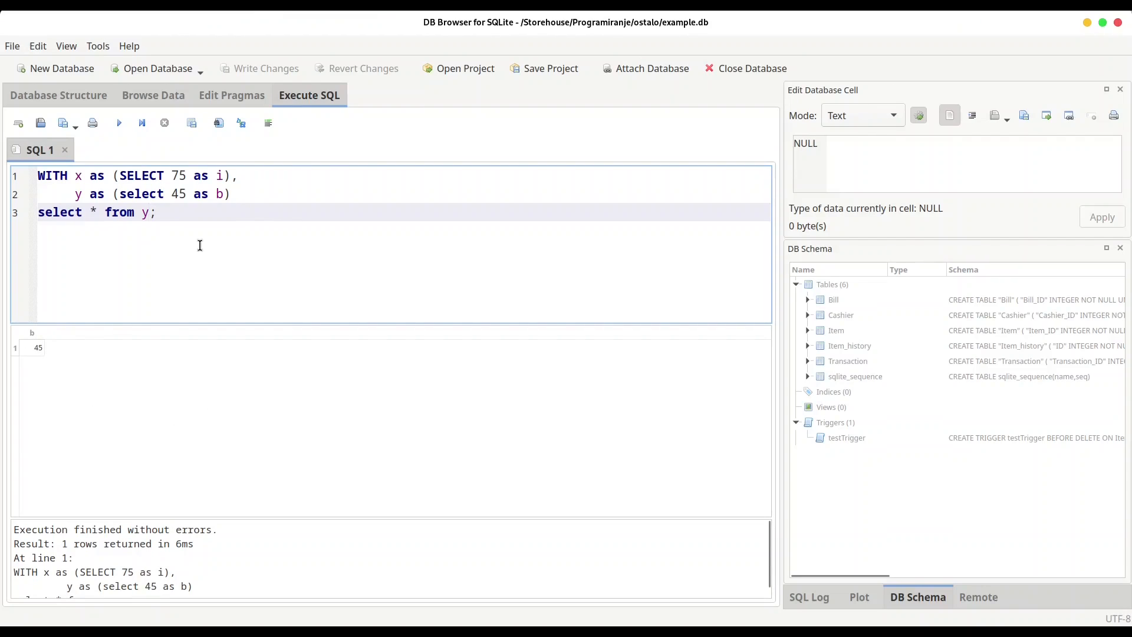
mouse_move(218, 175)
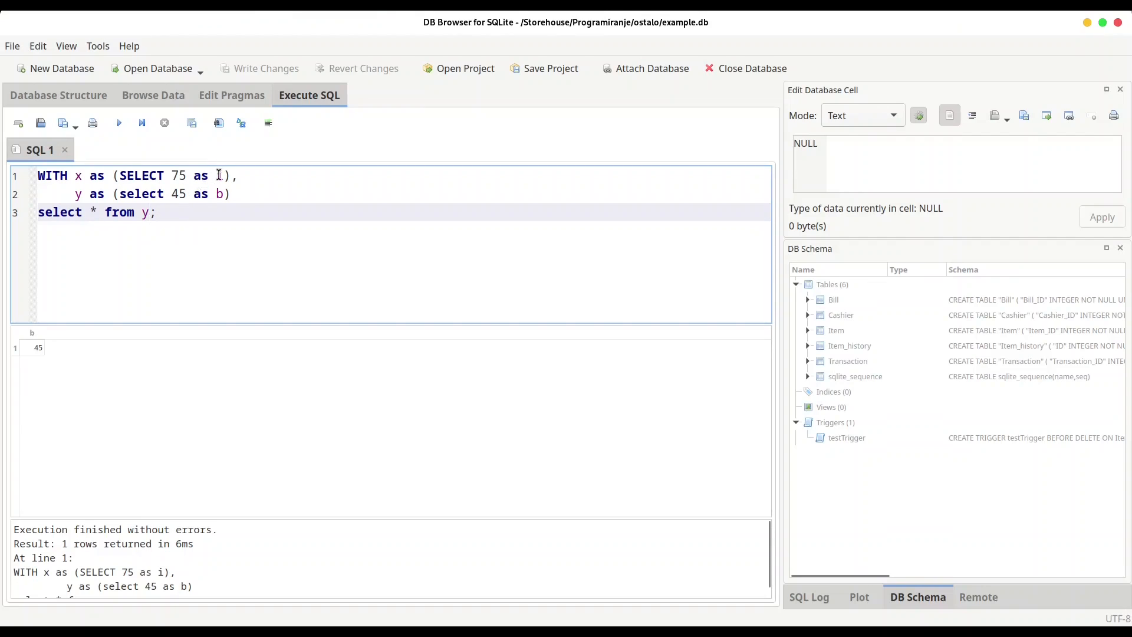
left_click(220, 176)
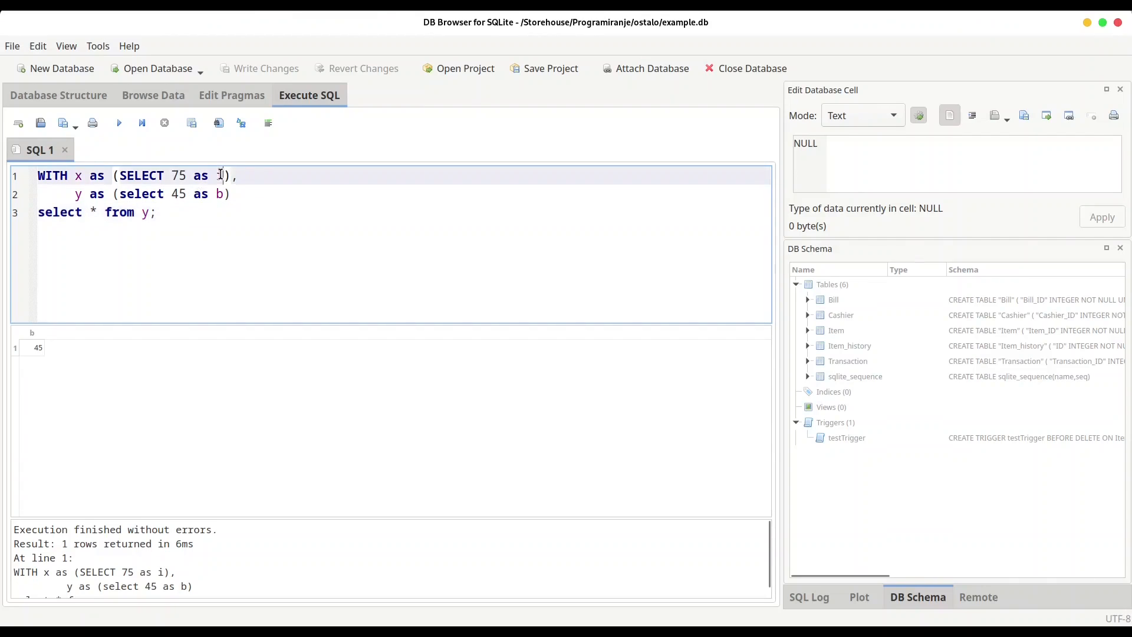
double_click(220, 176)
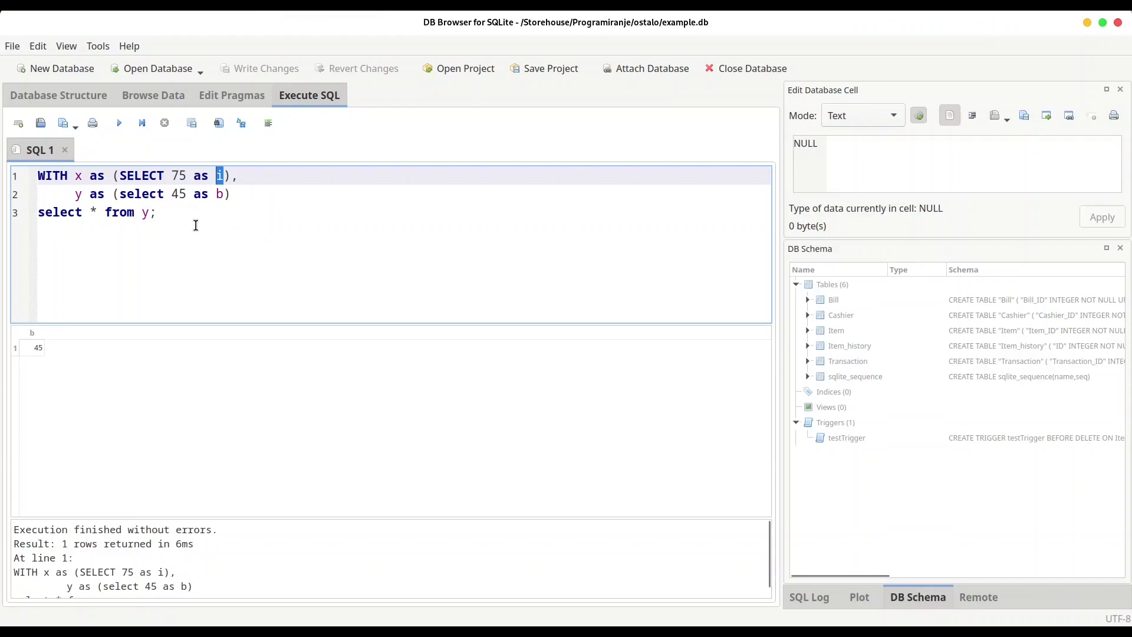
mouse_move(175, 236)
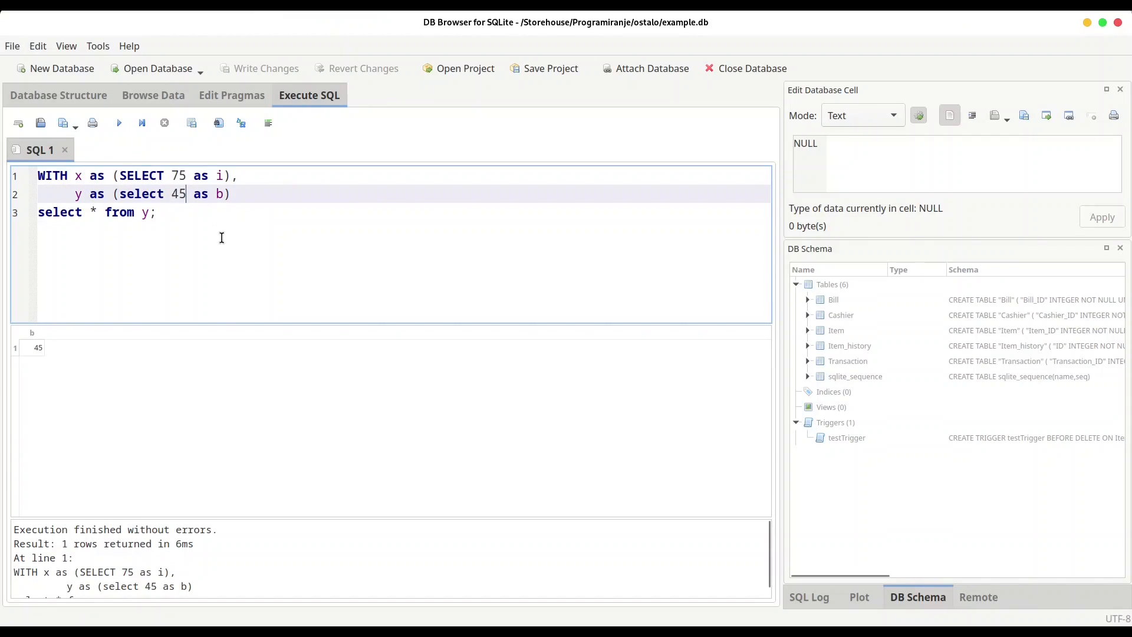
Step: Change y to select 45*i as b from x after the run reports no such column i
type("*i")
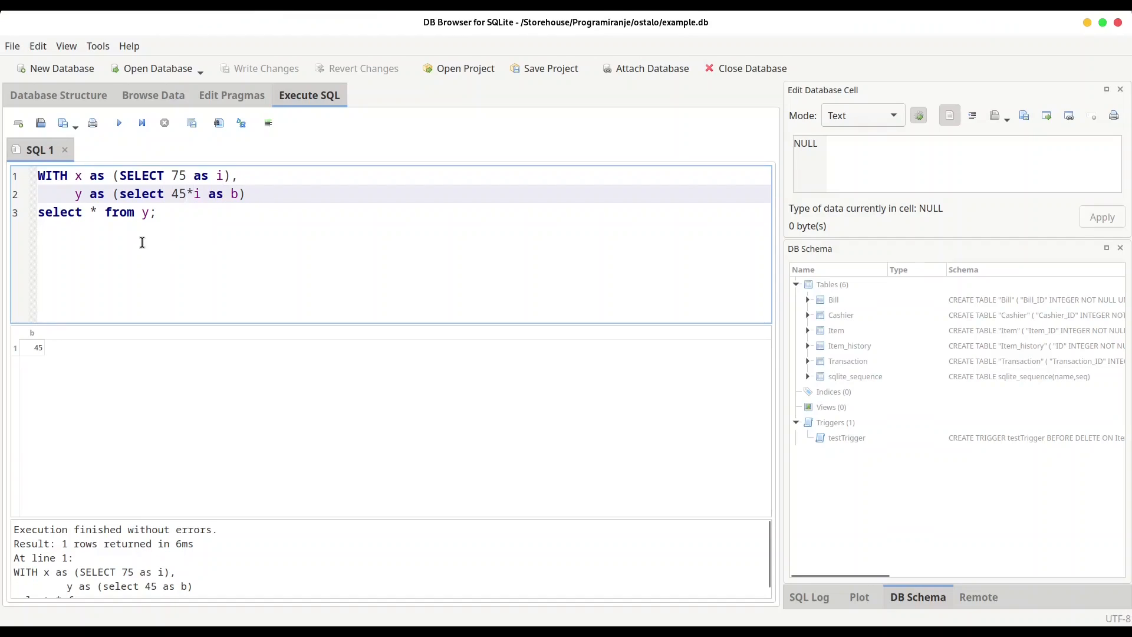
left_click(118, 122)
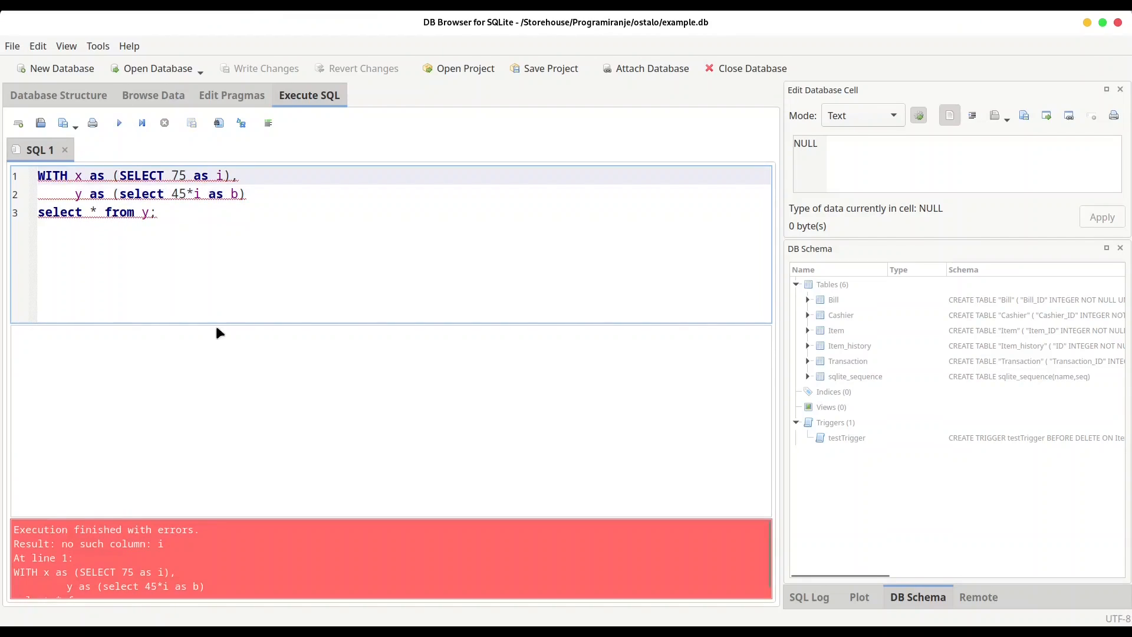
type("r")
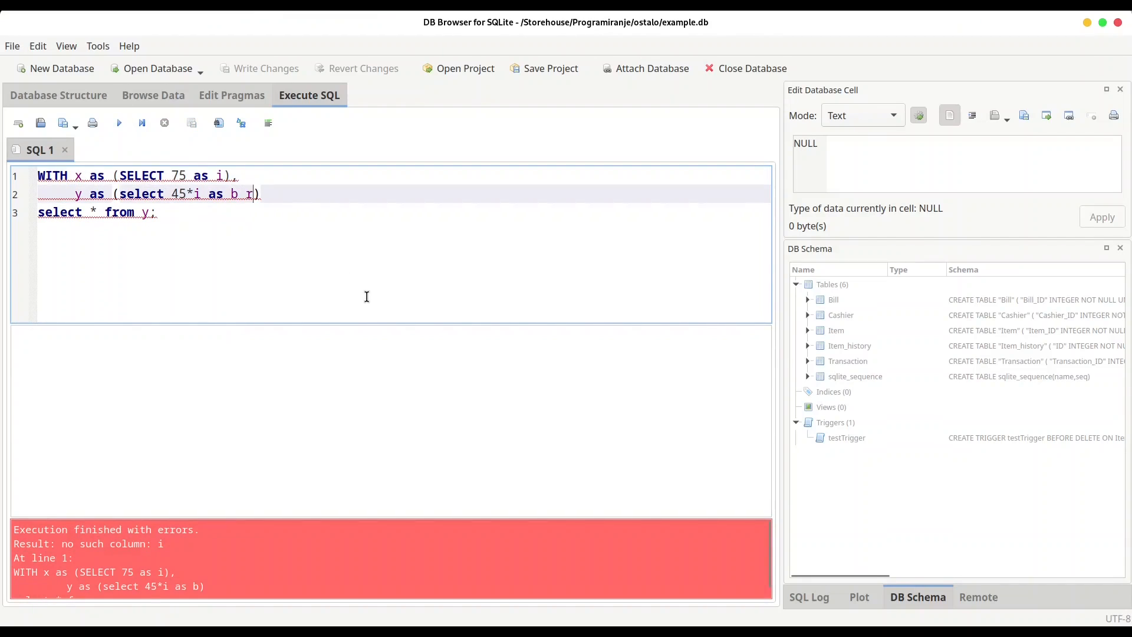
type("from")
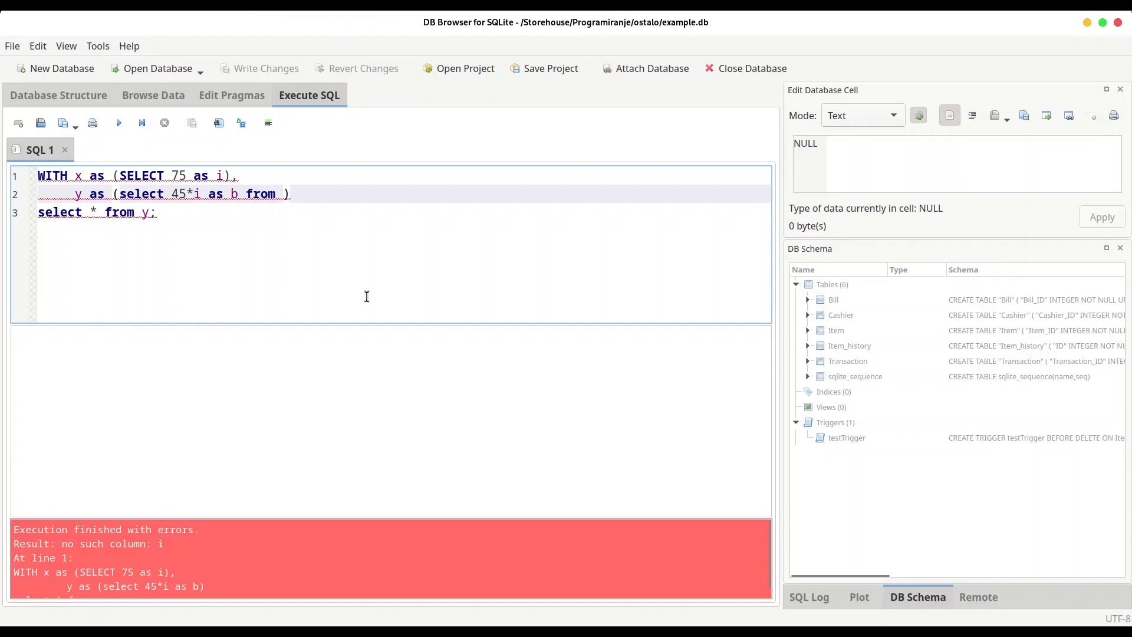
type("x")
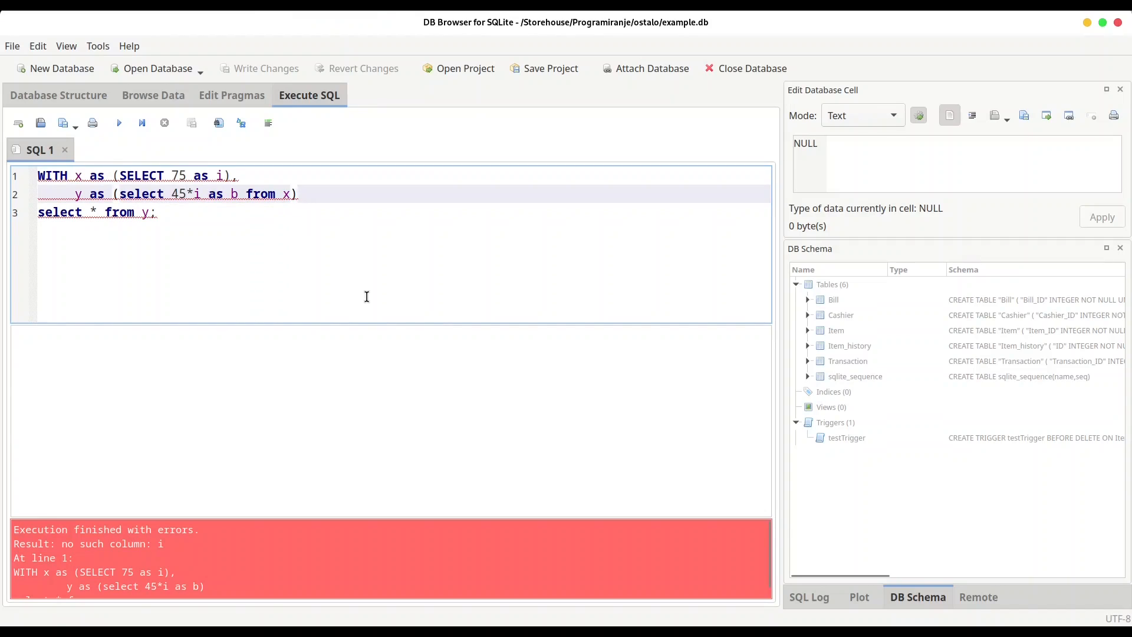
left_click(134, 176)
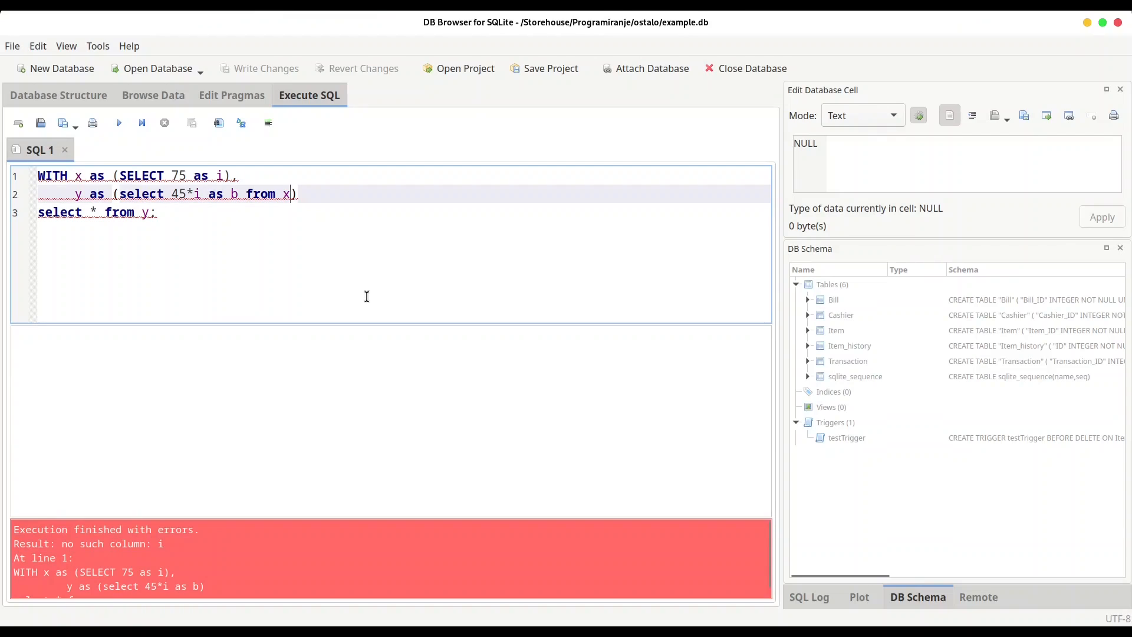
Step: Run the query returning b = 3375 and place the cursor after 'as b' to add a column
left_click(118, 122)
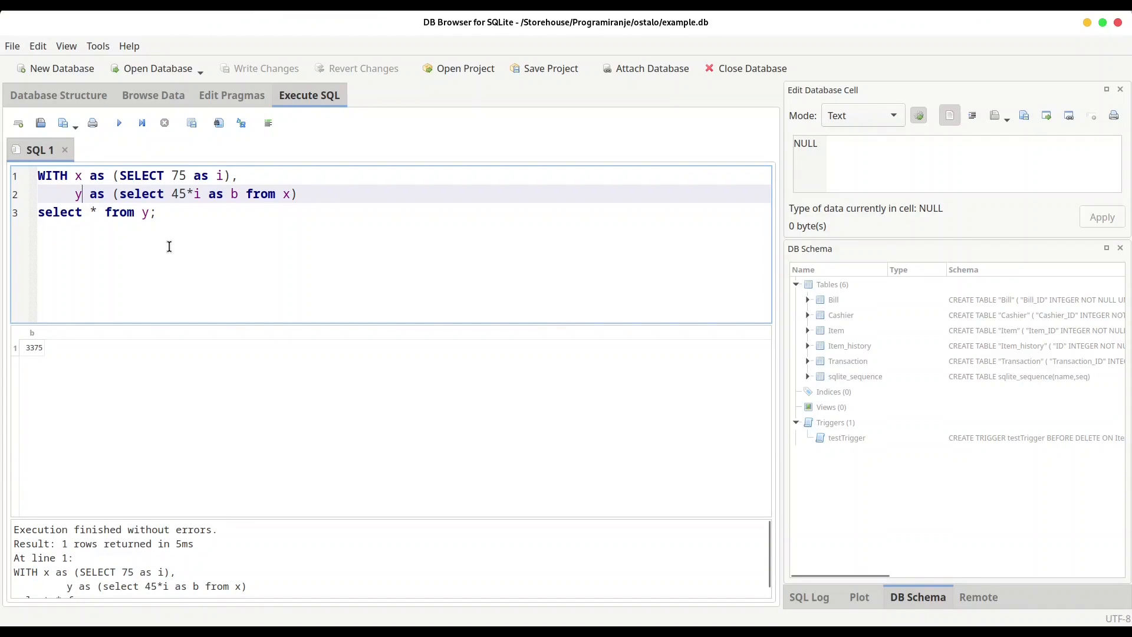
mouse_move(115, 237)
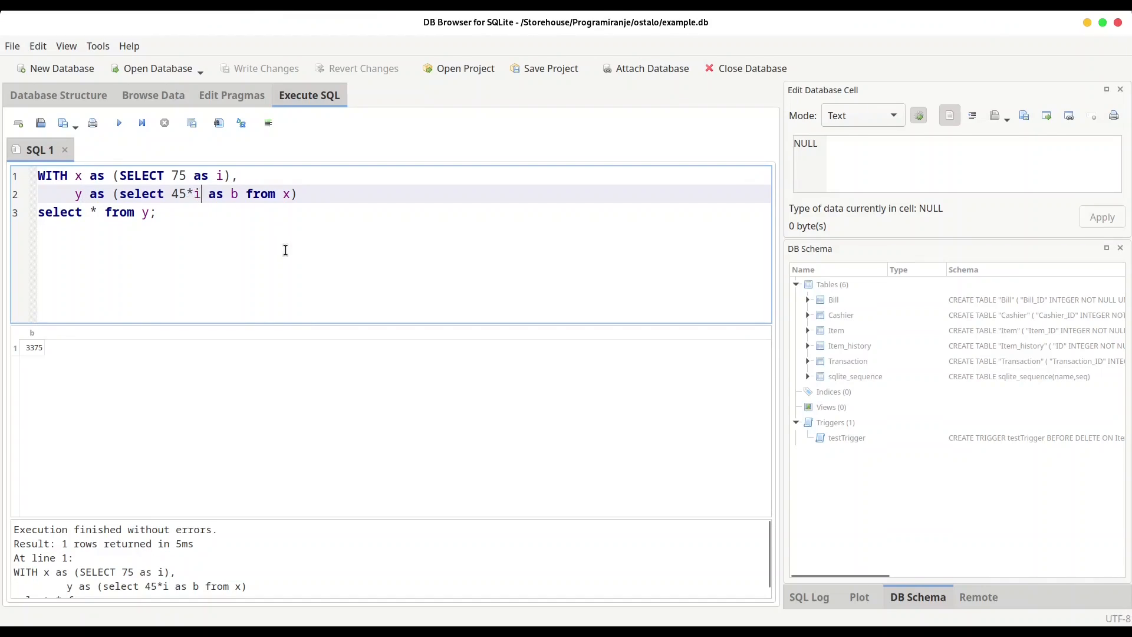
left_click(232, 194)
type(", ")
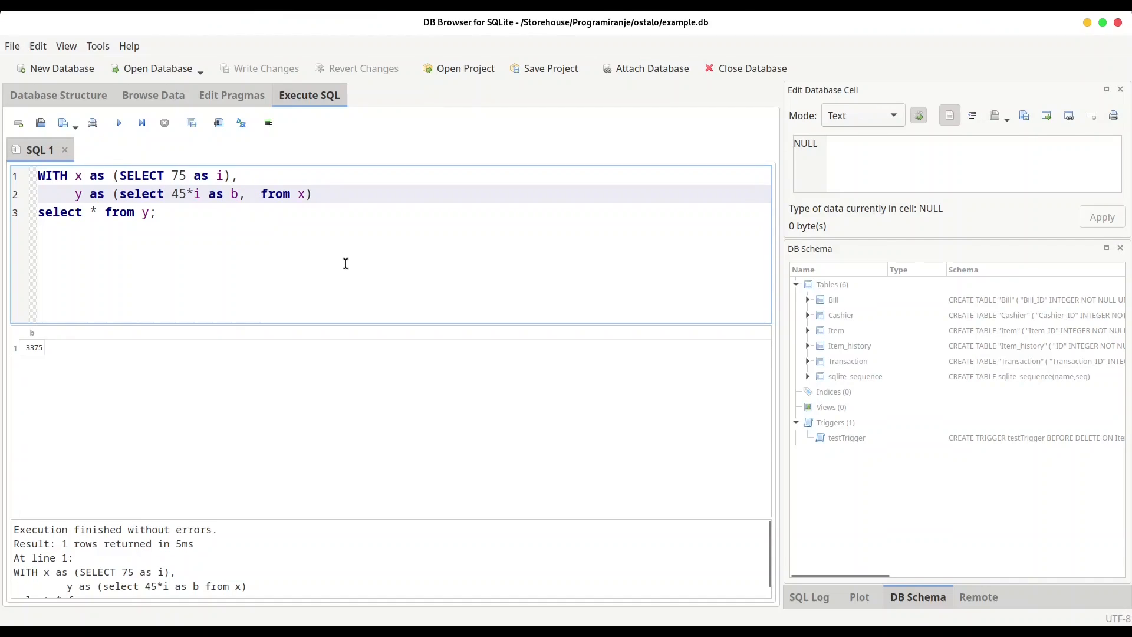
Step: Extend y's select list with 56 as c, 12.5 as r
type("56")
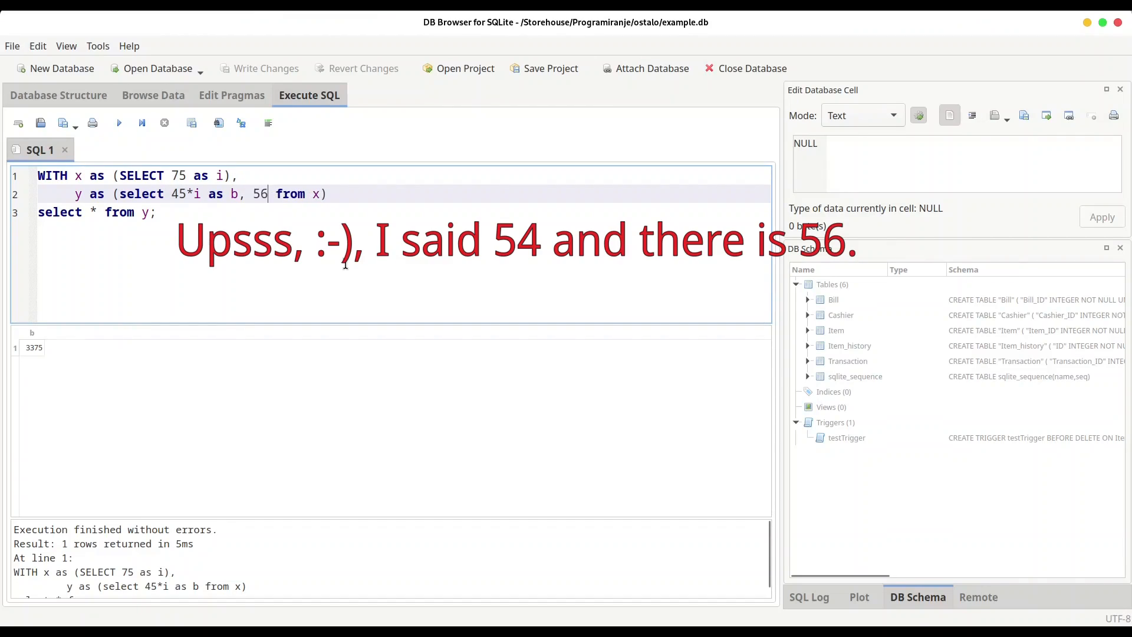
type("as")
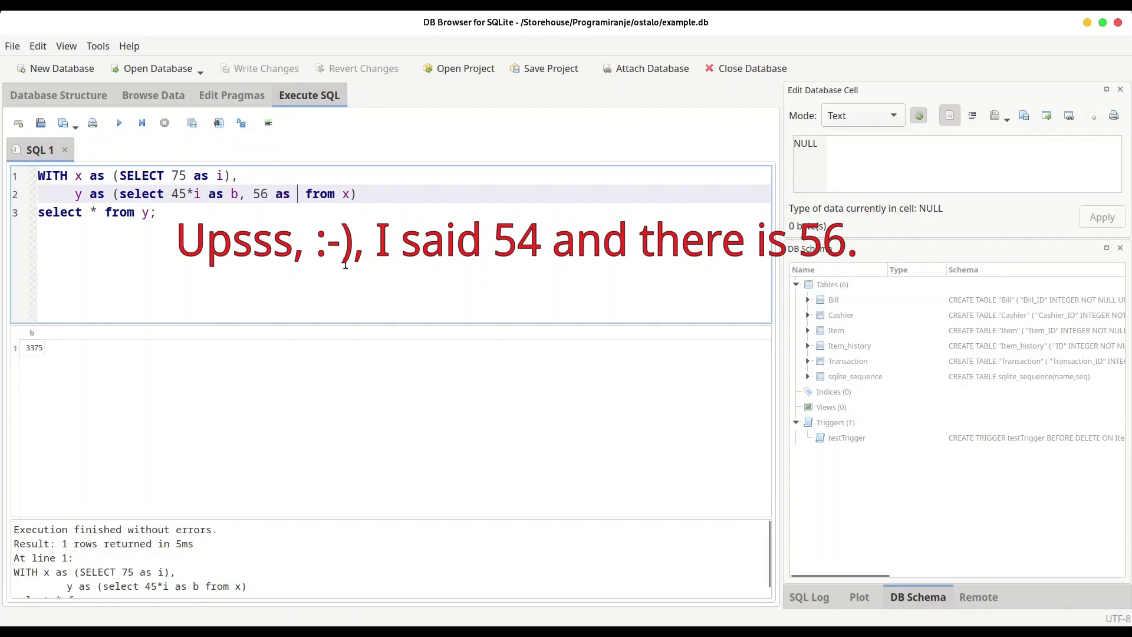
type("c,")
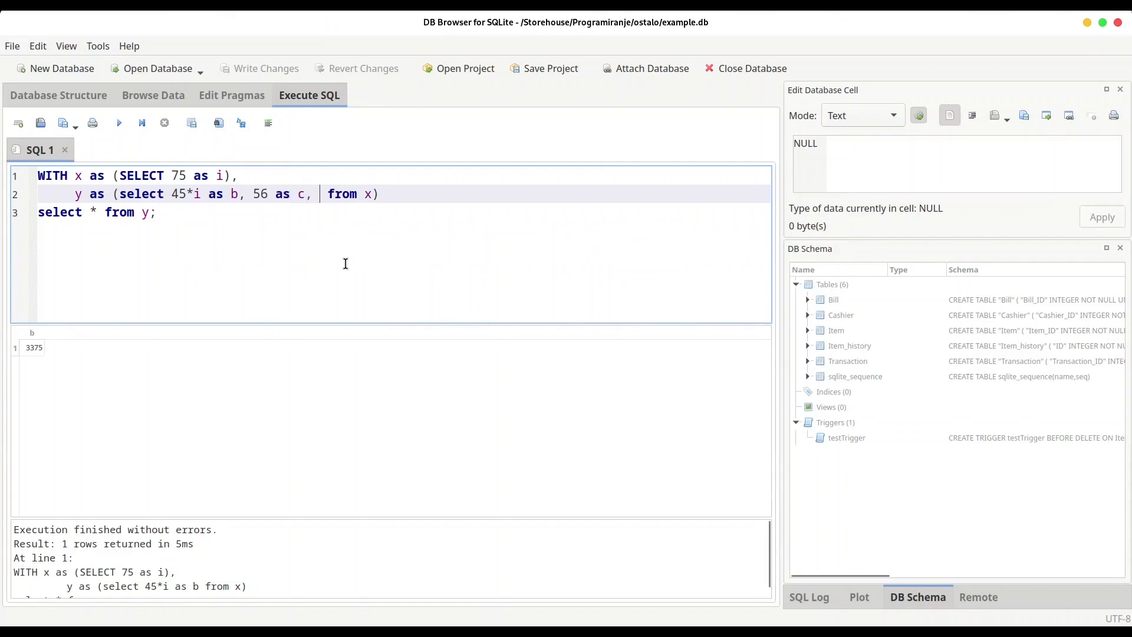
type("12.5 as r")
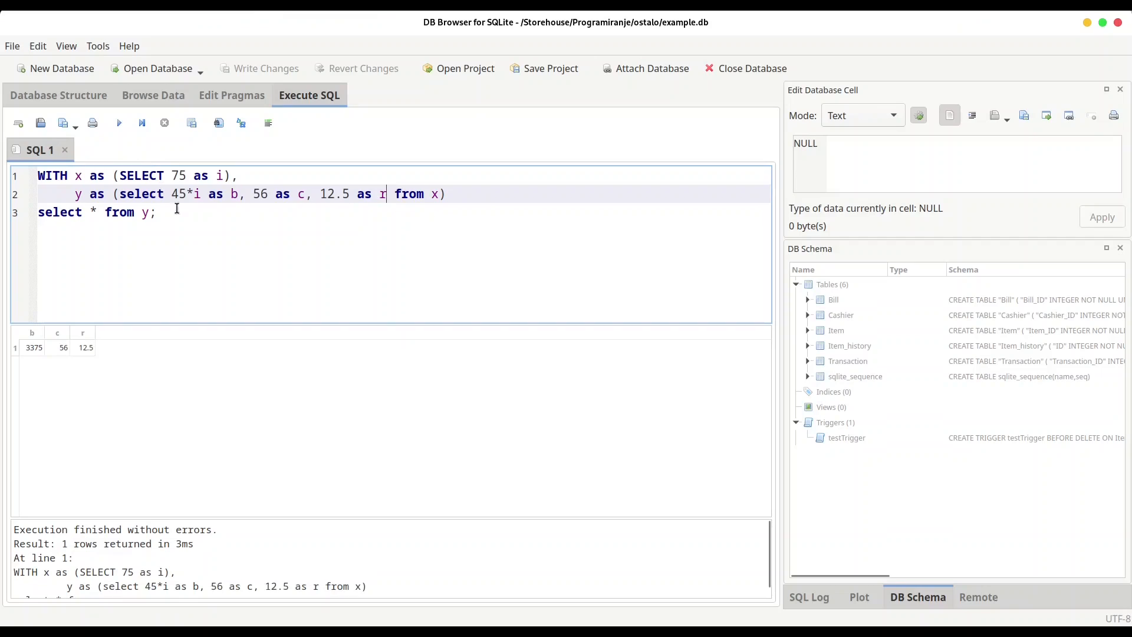
mouse_move(54, 354)
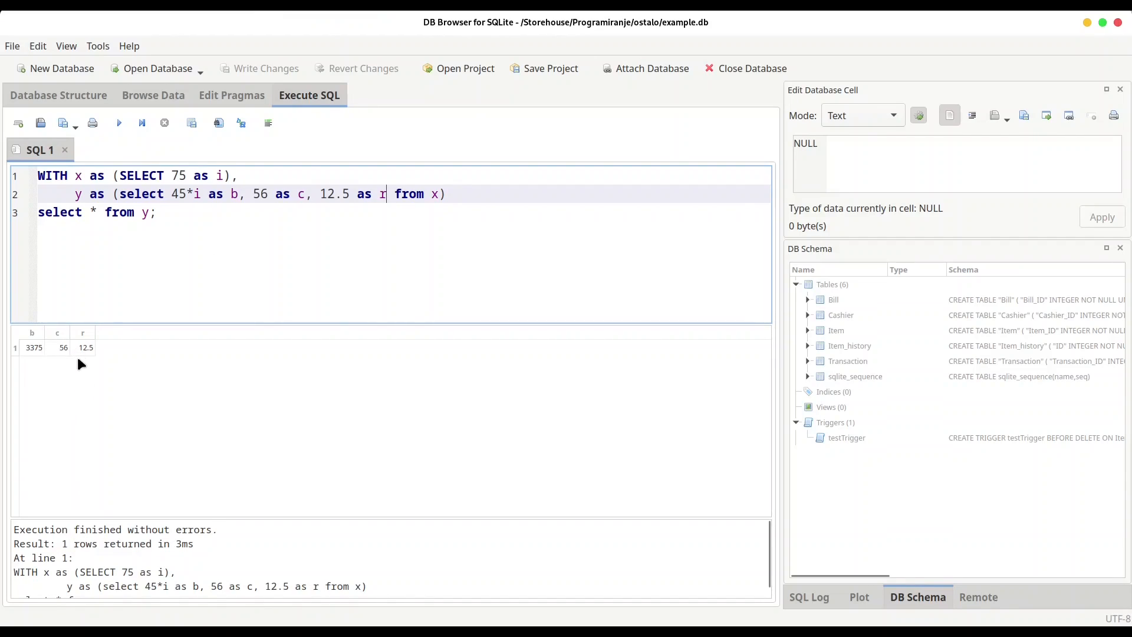
mouse_move(70, 354)
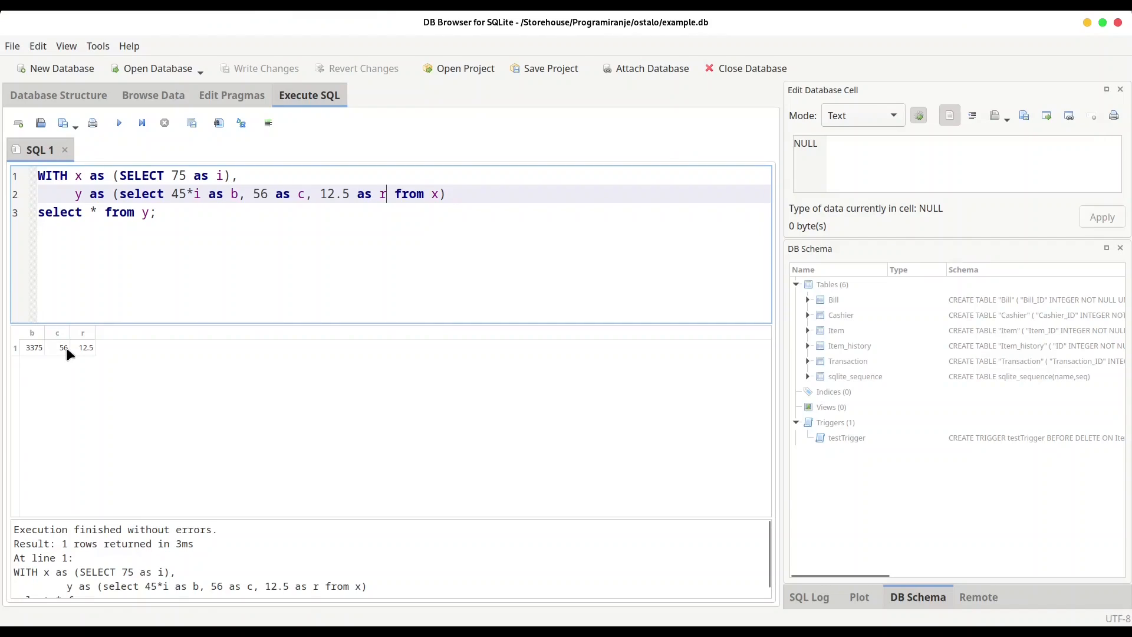
mouse_move(157, 400)
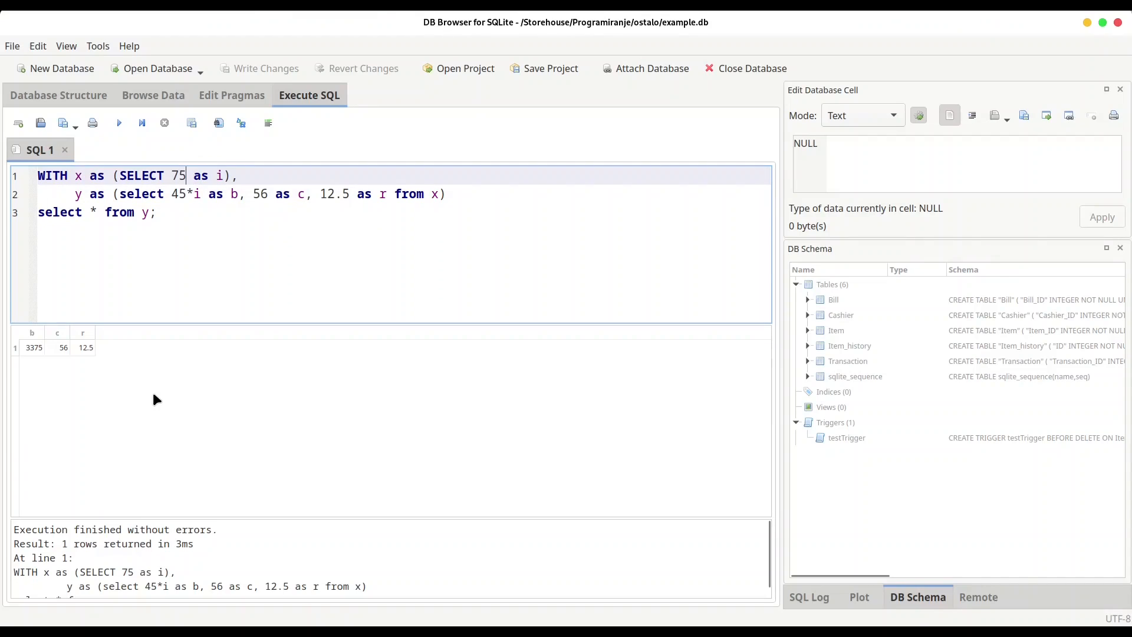
Step: Replace 75 in x with a subquery SELECT Price from Item, expanding Item in the DB Schema
key("BackSpace")
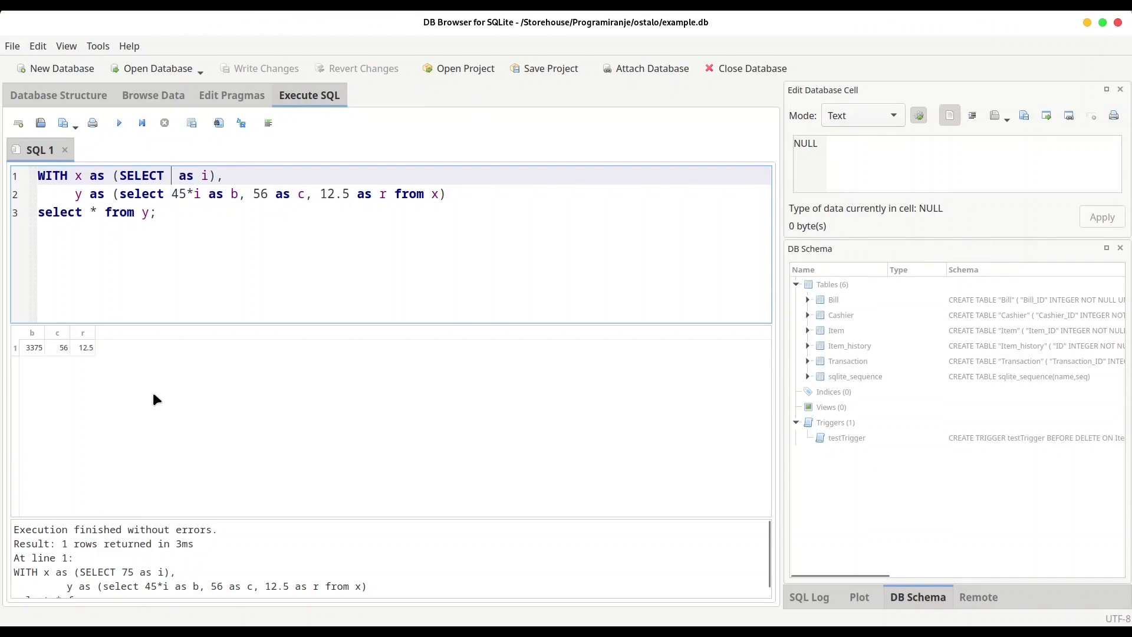
type("()")
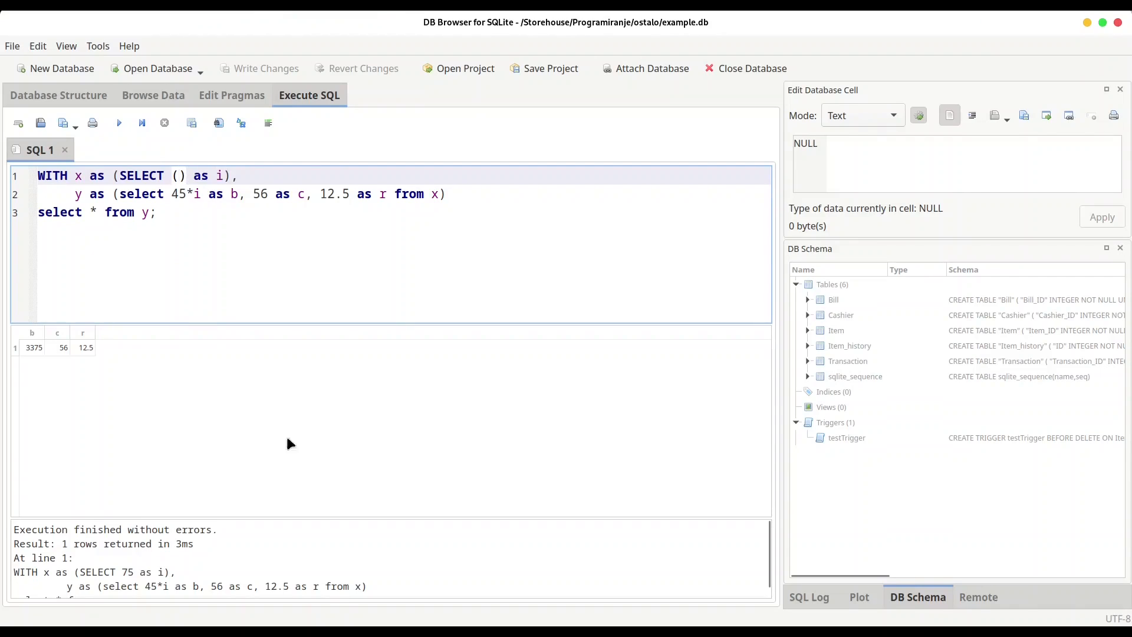
left_click(808, 331)
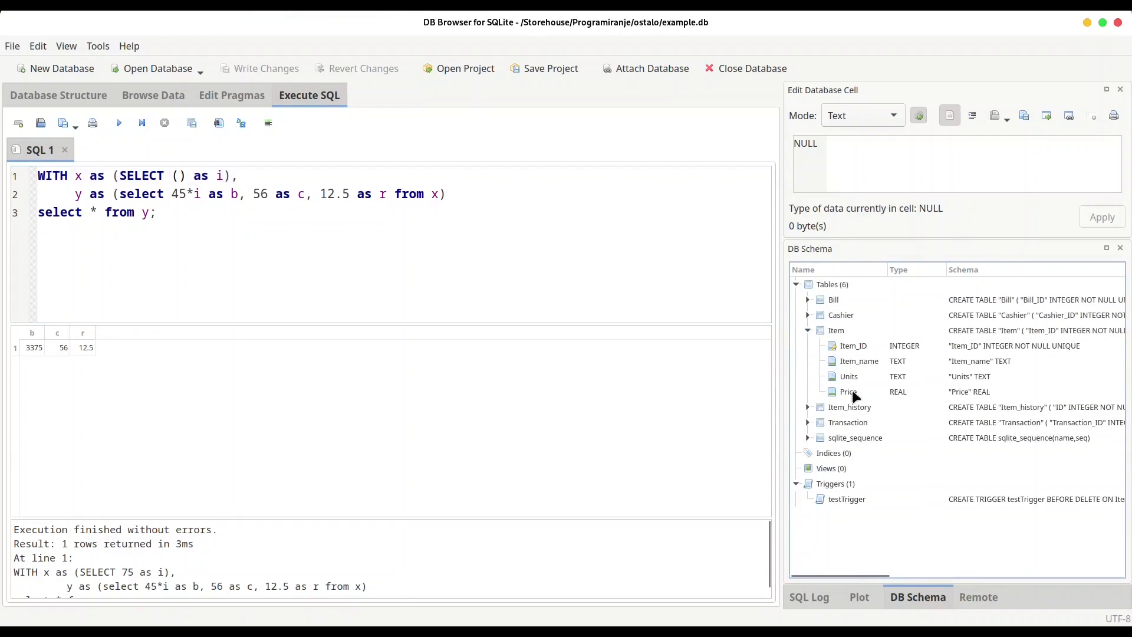
mouse_move(848, 392)
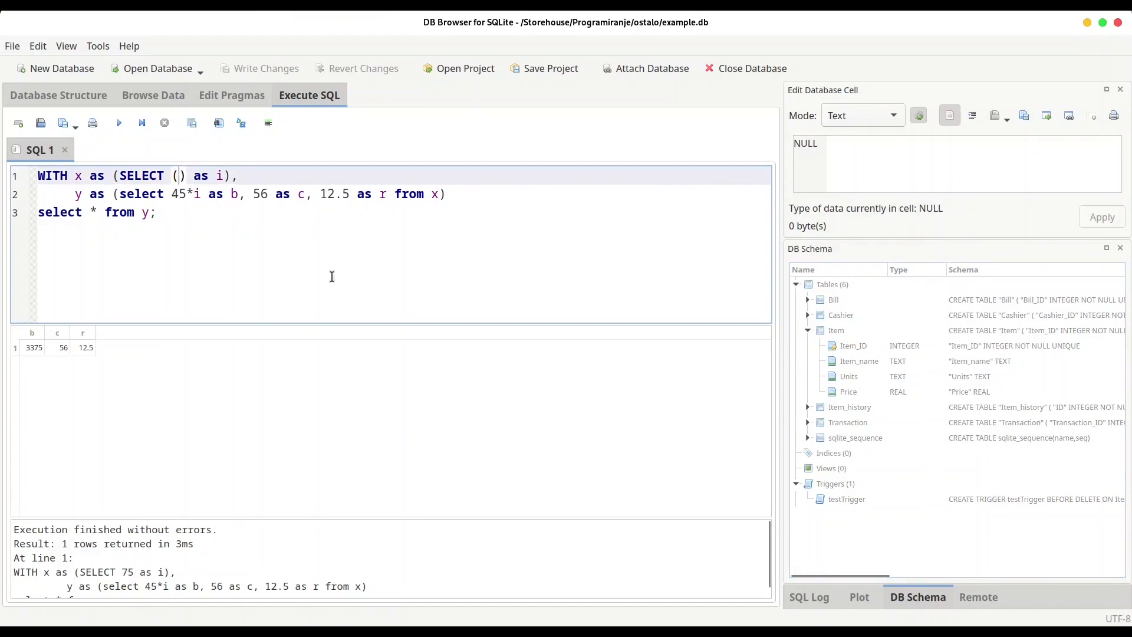
type("SELECT")
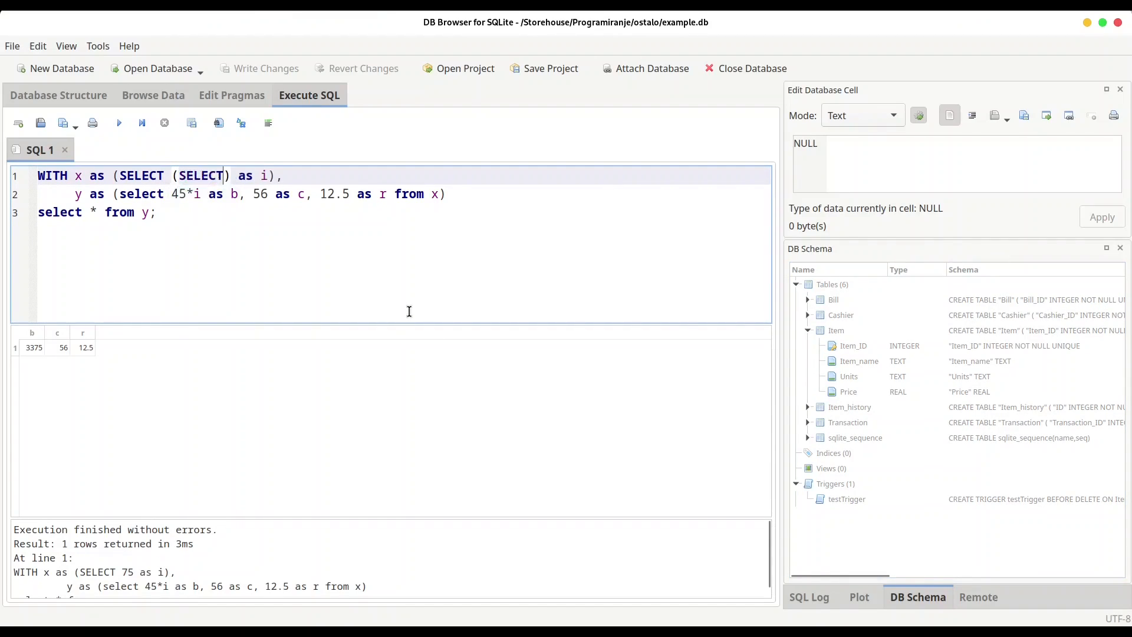
type("Price f")
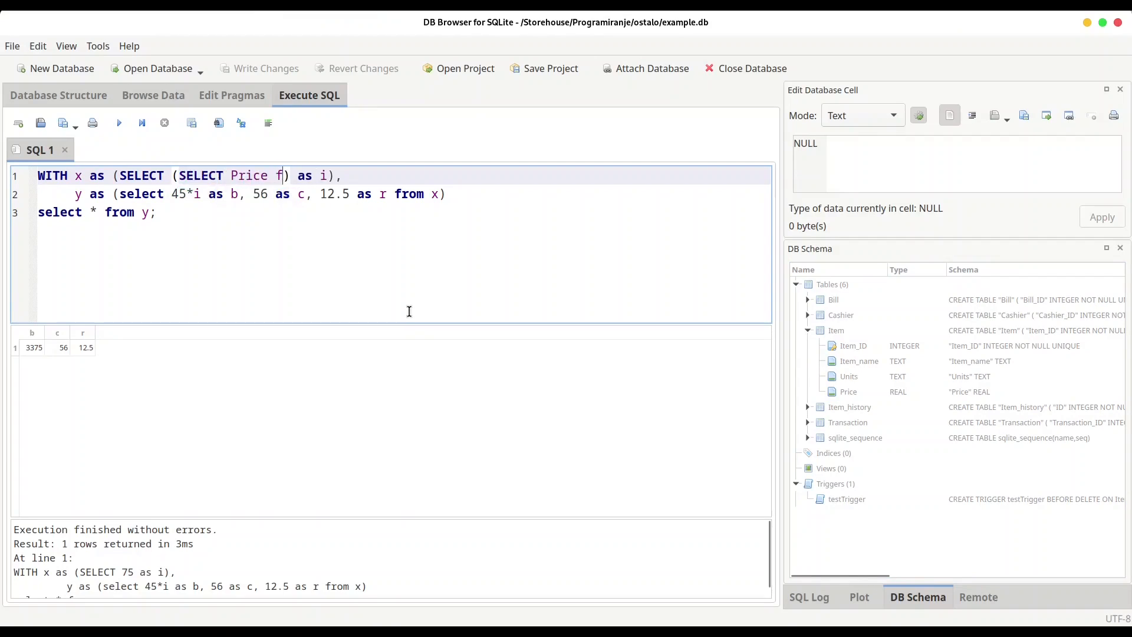
type("rom Item where Item_name")
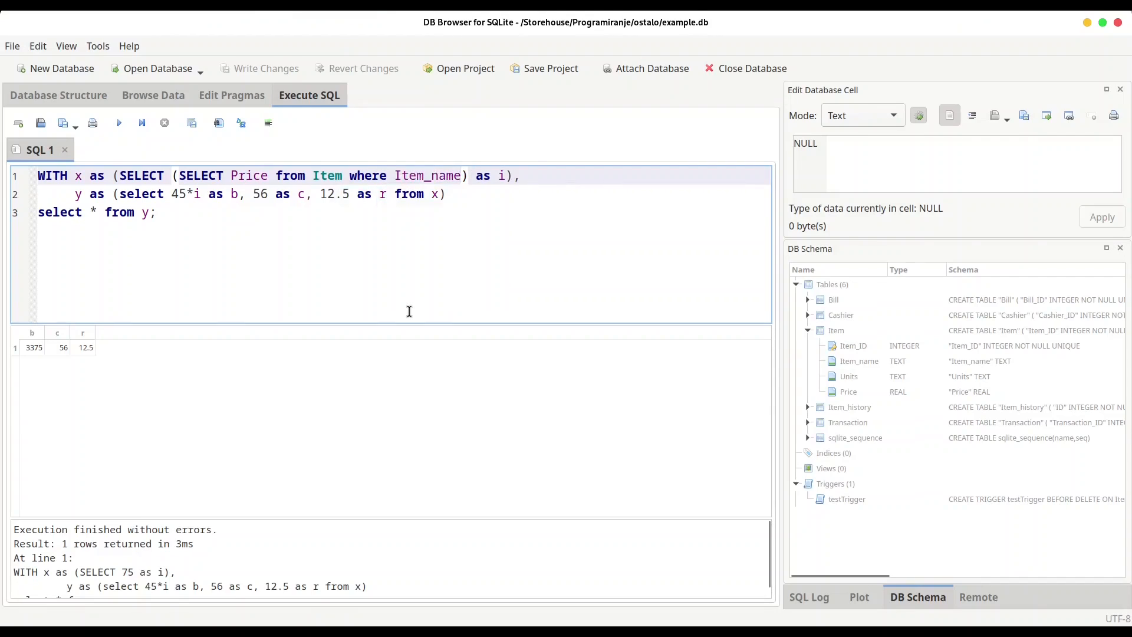
Step: Finish the subquery with where Item_name = 'Fish' and make the final select read from x
type("= ''")
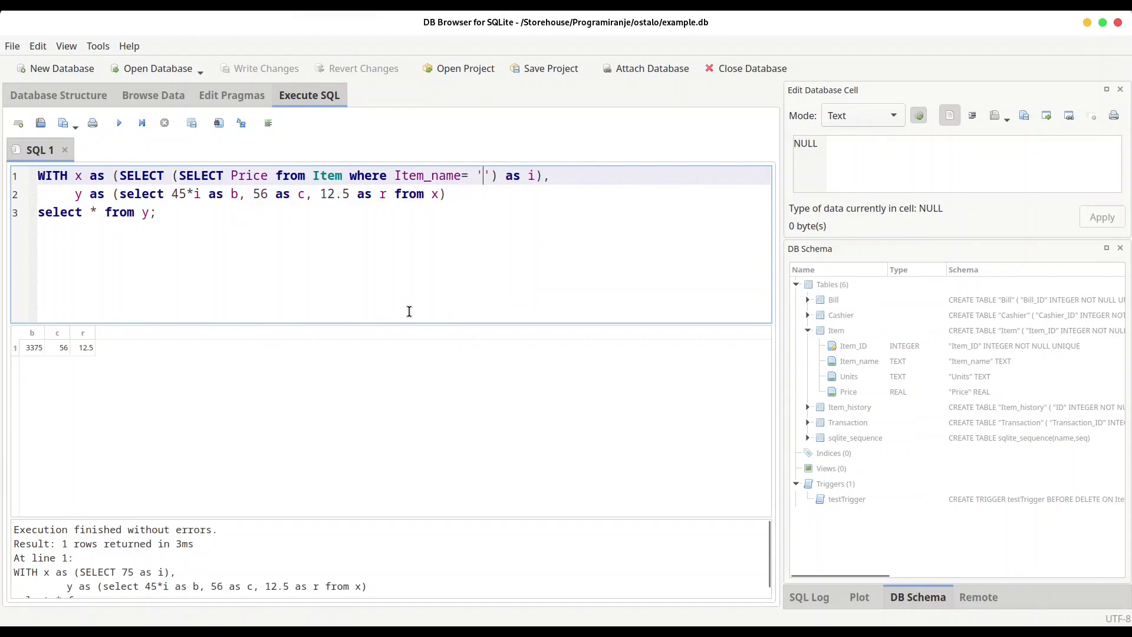
type("Fish")
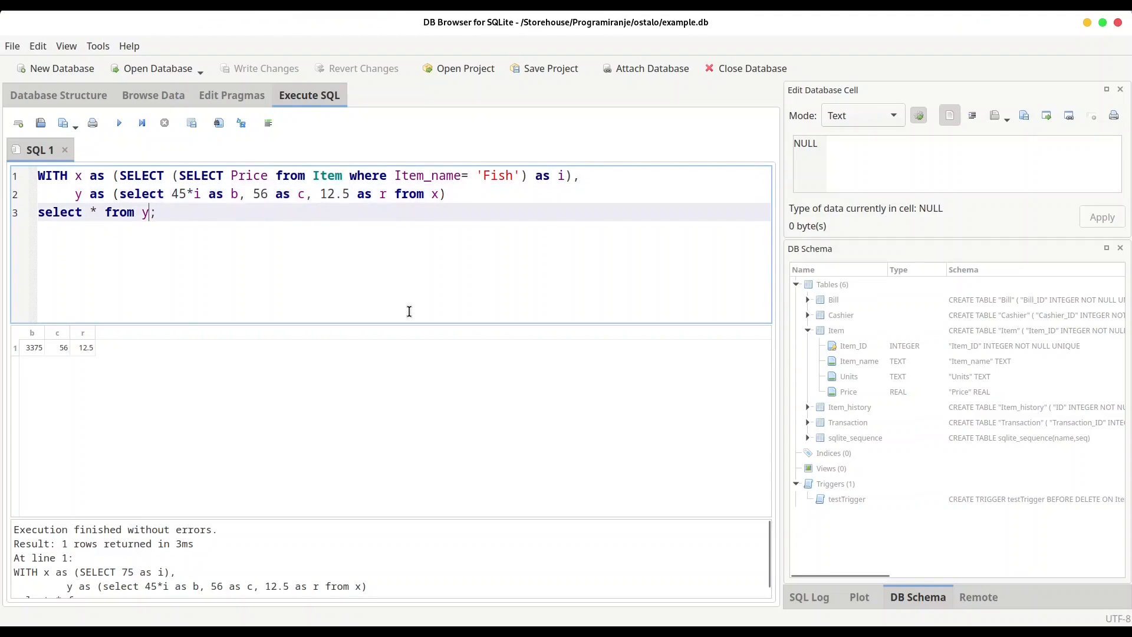
type("x")
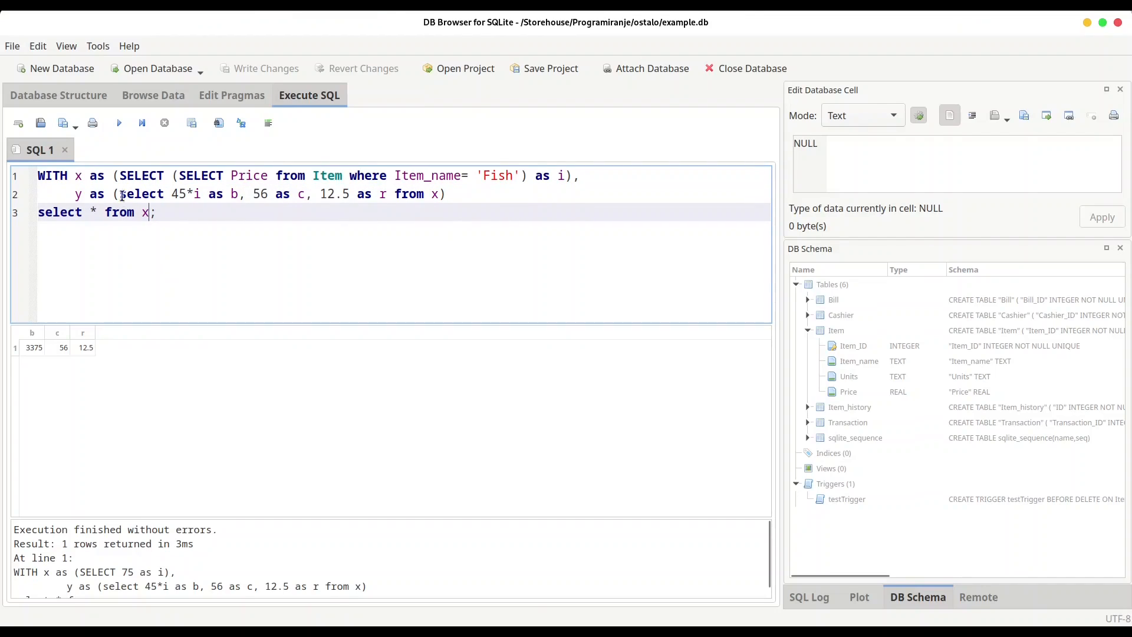
Step: Run the query showing Fish's price i = 3.828, then select from y again to get b = 172.26
left_click(118, 122)
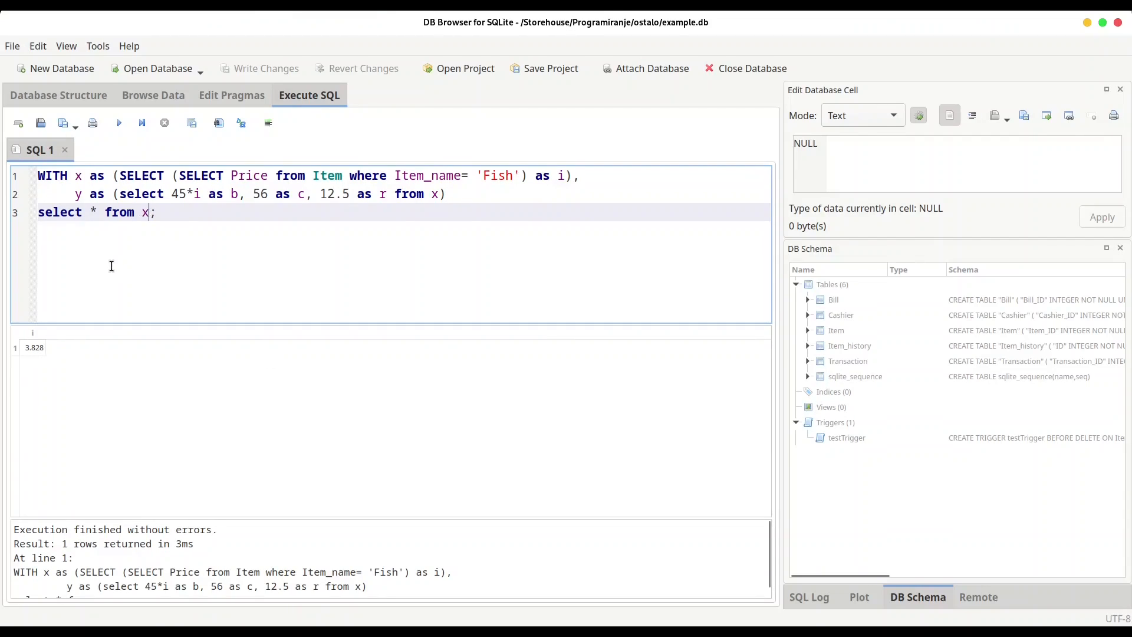
mouse_move(130, 233)
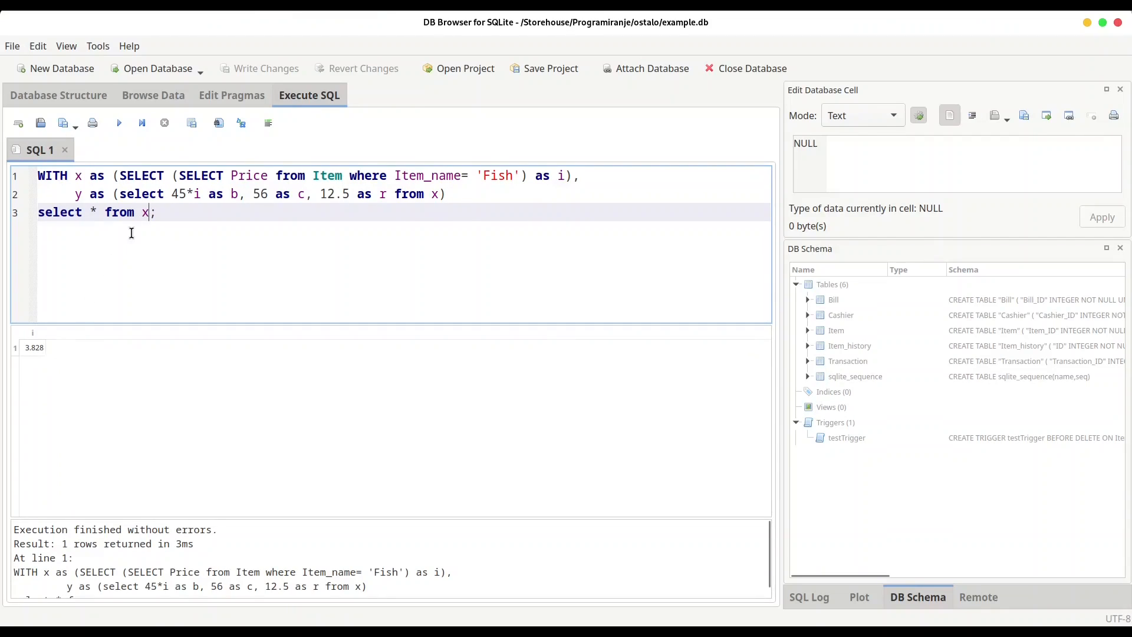
type("y")
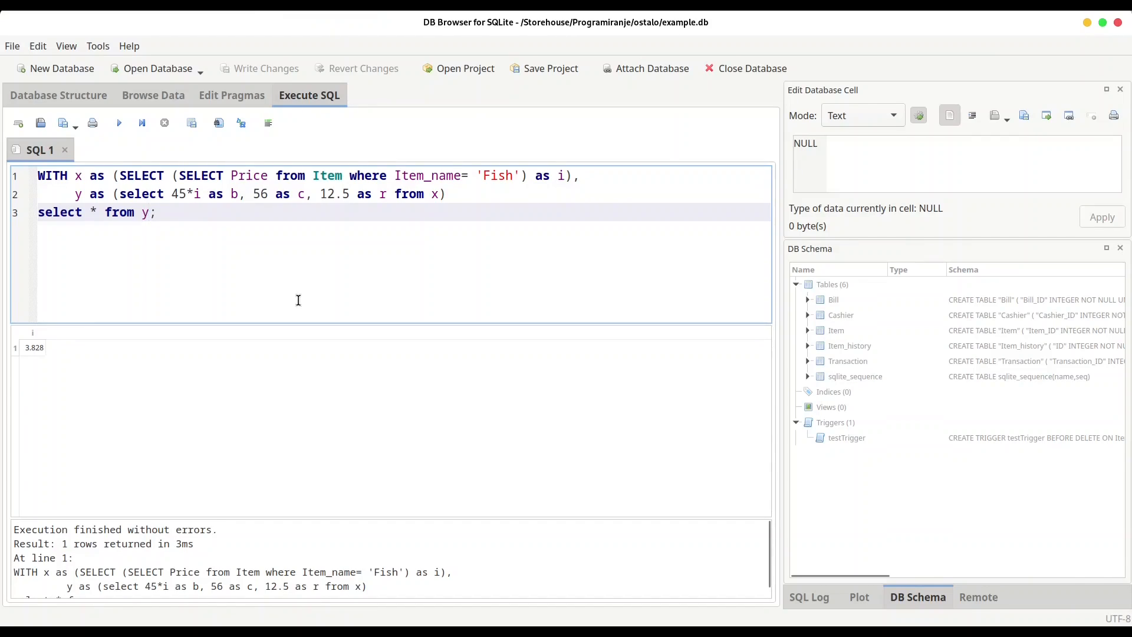
left_click(118, 122)
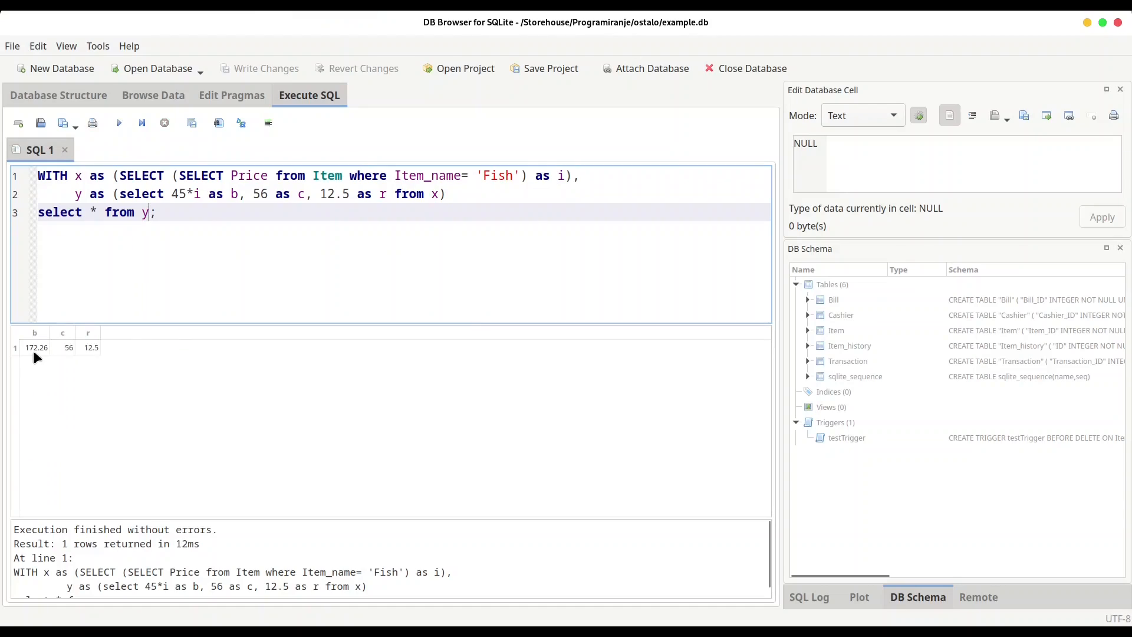
mouse_move(187, 219)
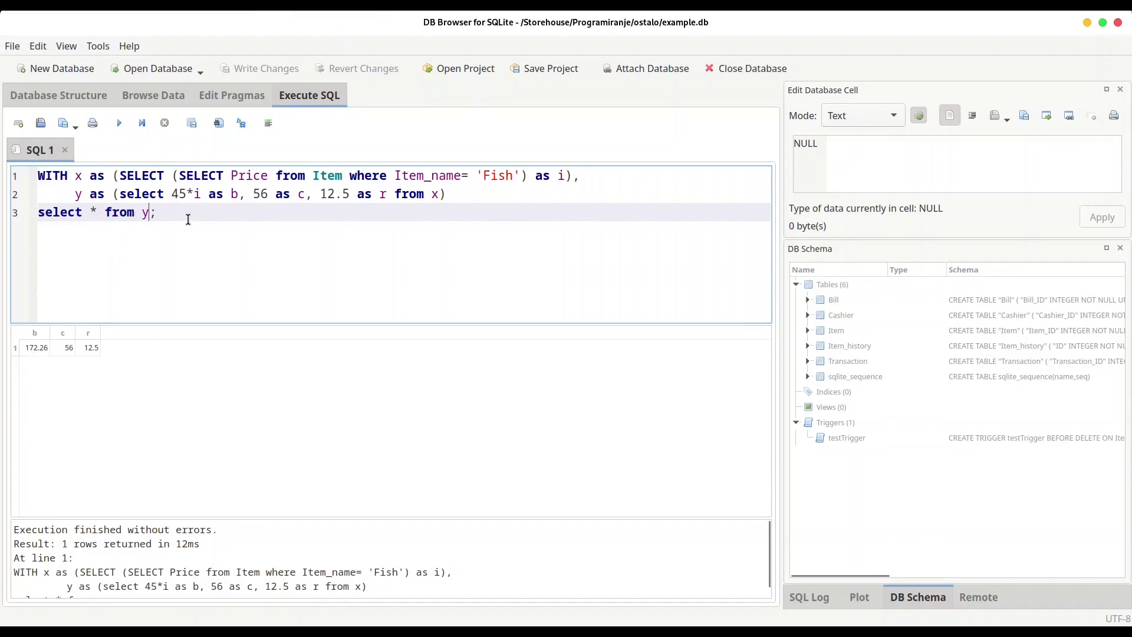
mouse_move(32, 356)
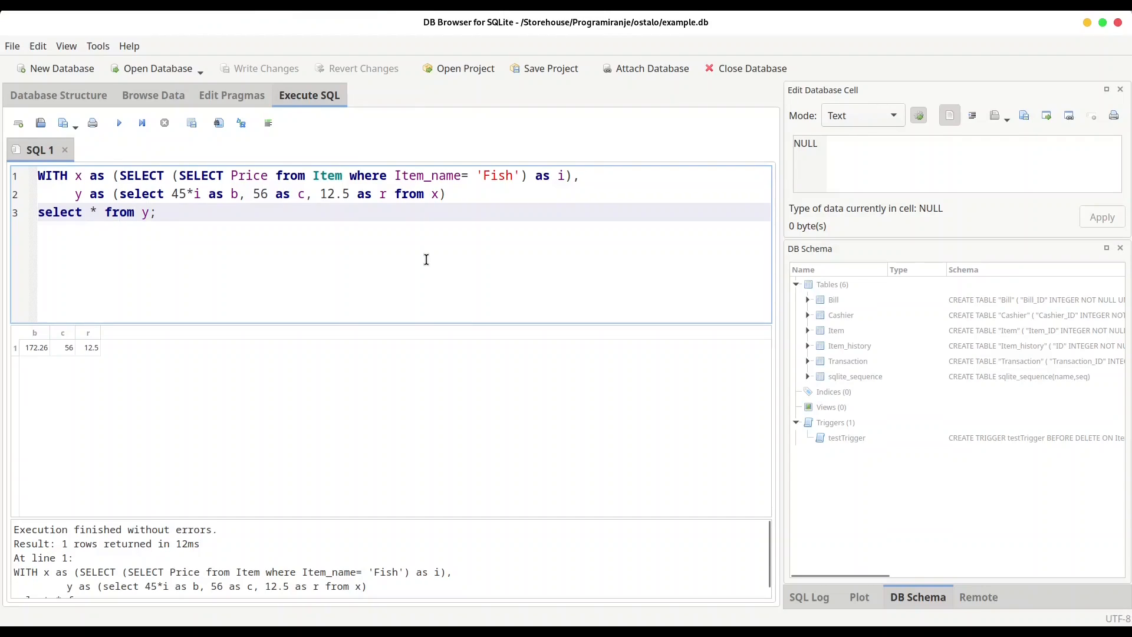
Step: Change the final select to read i, b from y, x and run it, returning i = 3.828 and b = 172.26
key("BackSpace")
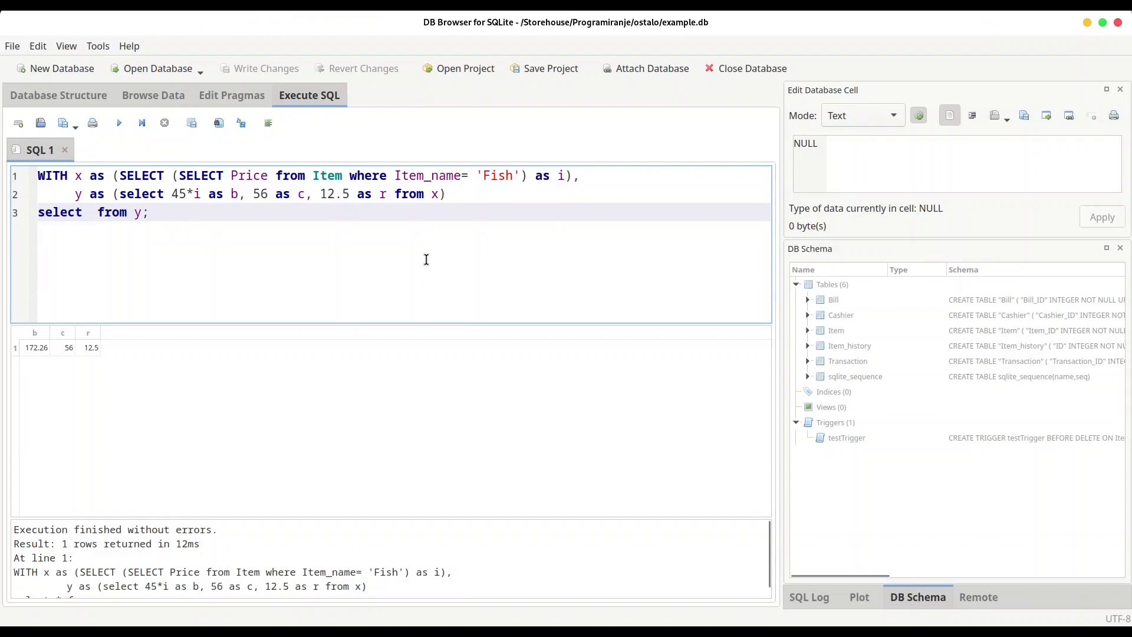
type("i,")
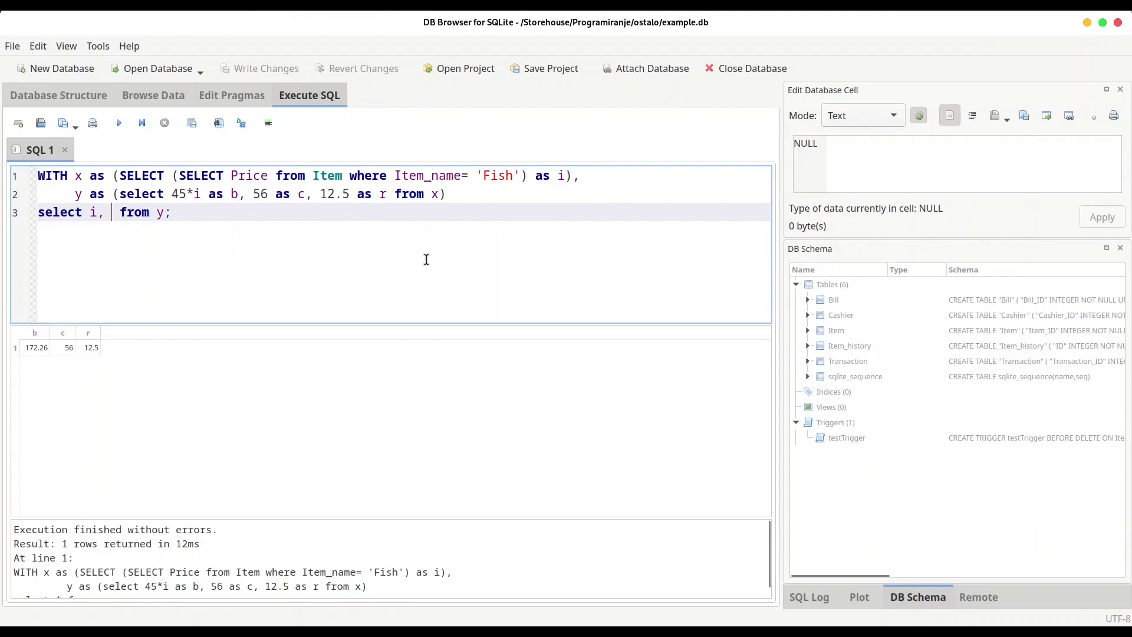
type("b")
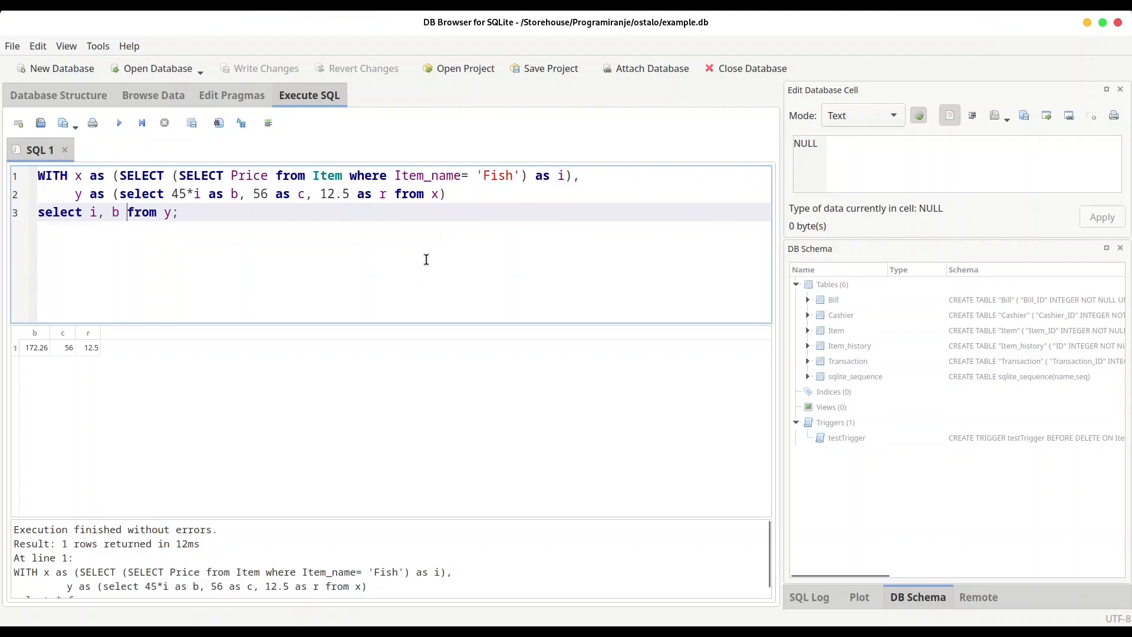
type(", x")
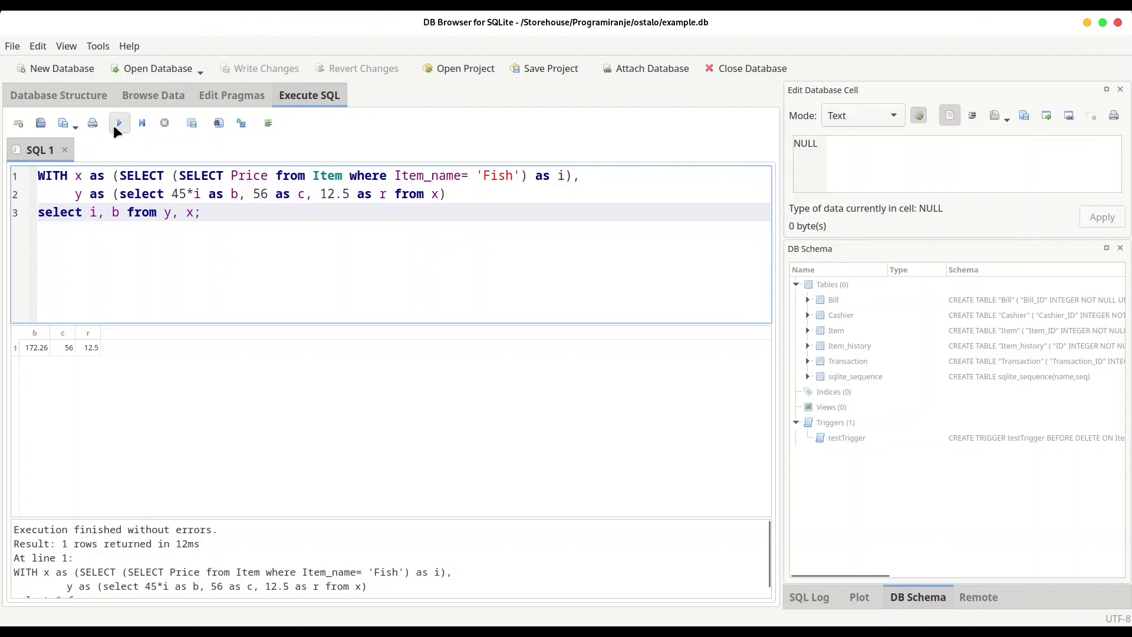
left_click(119, 123)
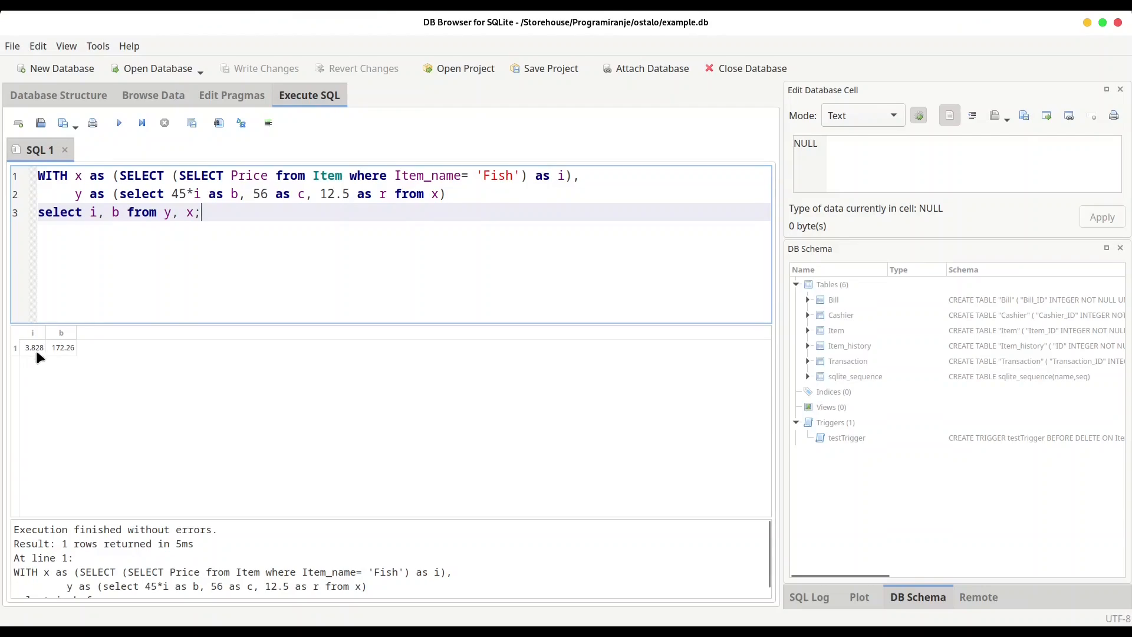
mouse_move(65, 345)
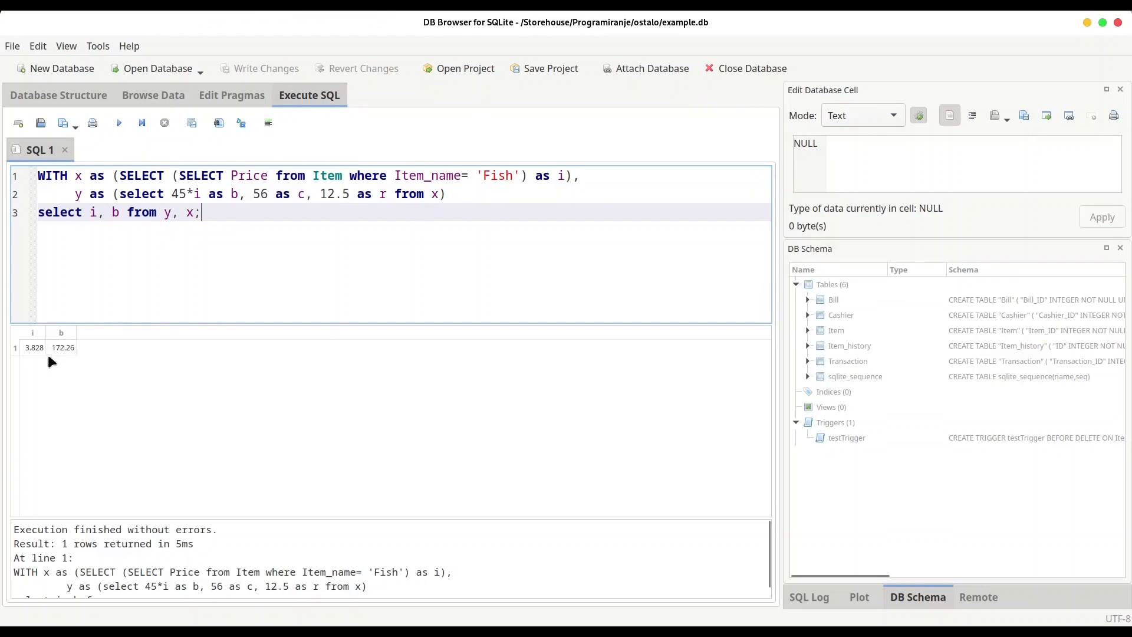
mouse_move(339, 449)
type("UPDATE")
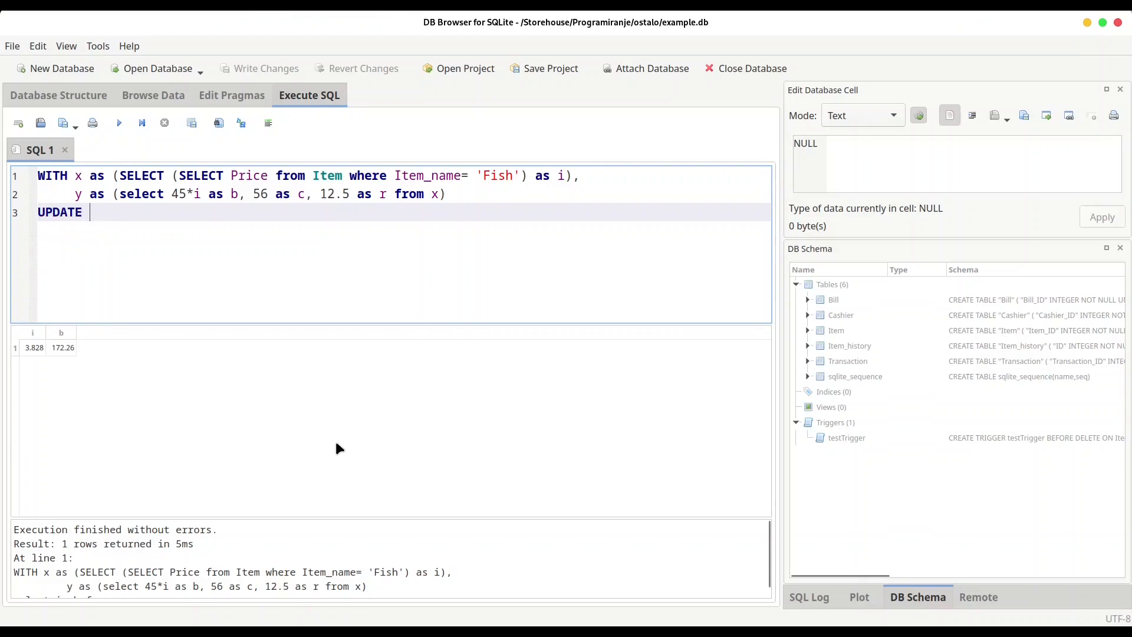
Step: Write UPDATE Item SET Price=(SELECT b from y) as the final statement
type("Item")
type("SET")
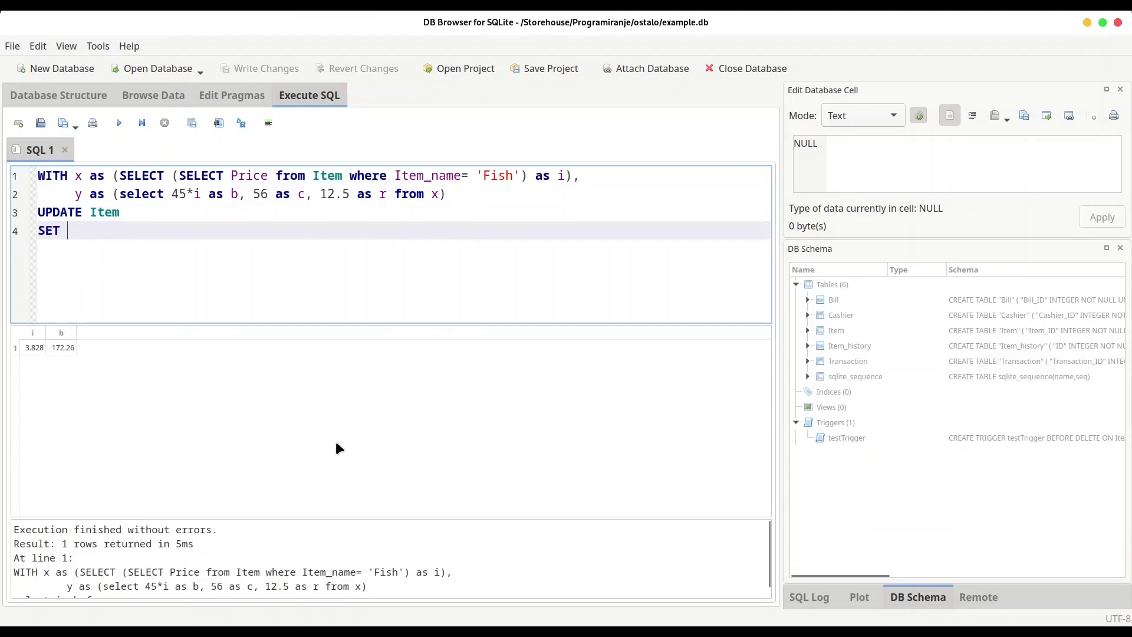
type("Price=")
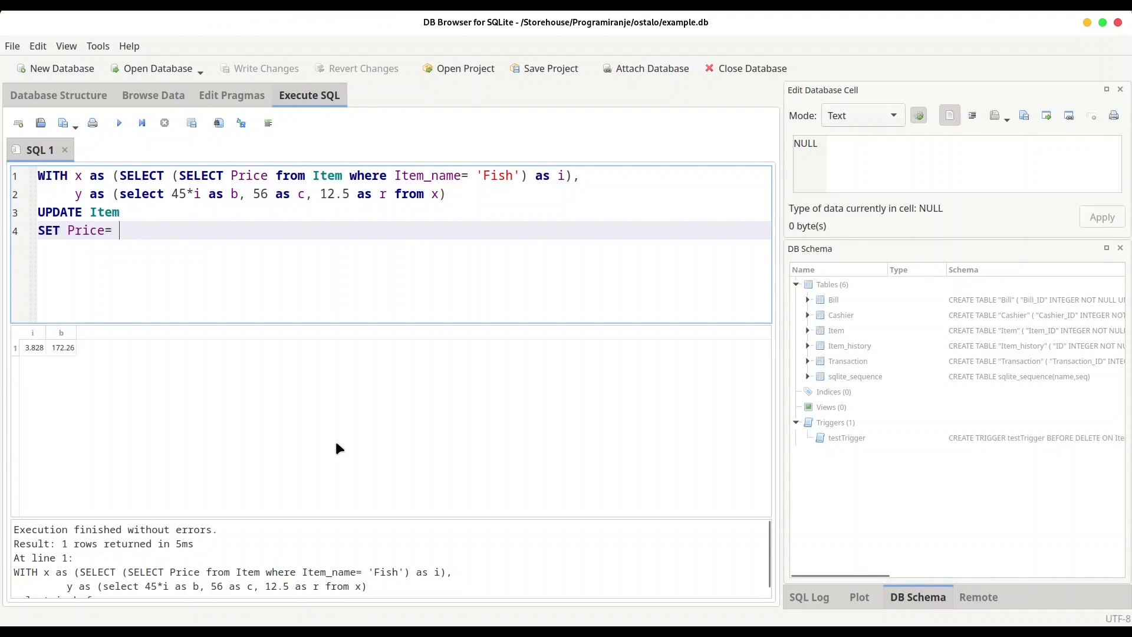
type("(")
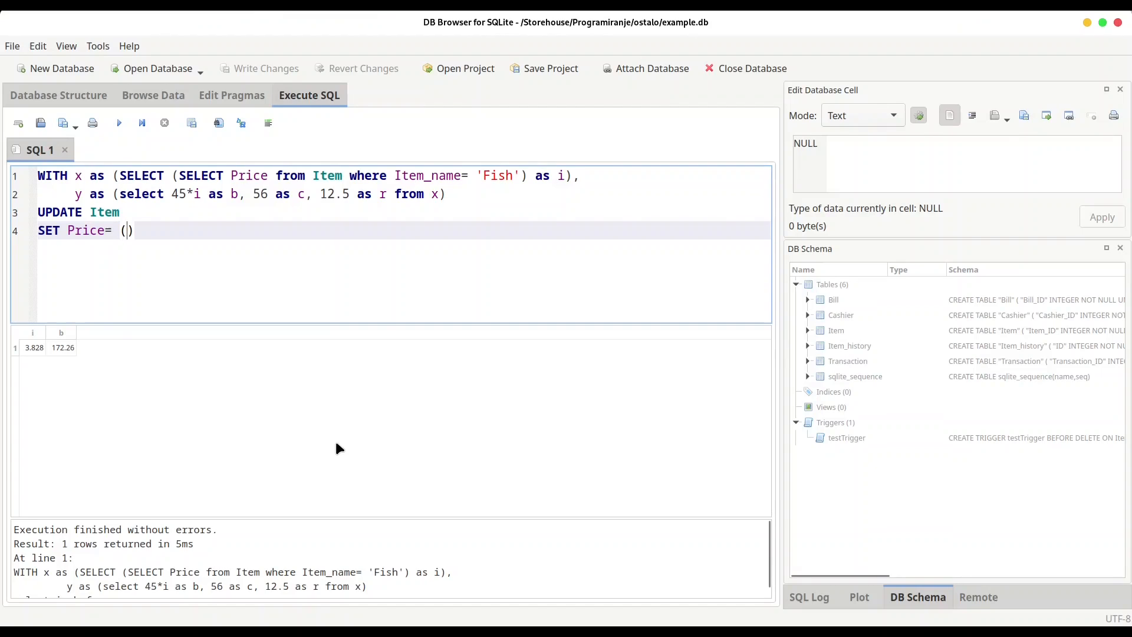
type("sele")
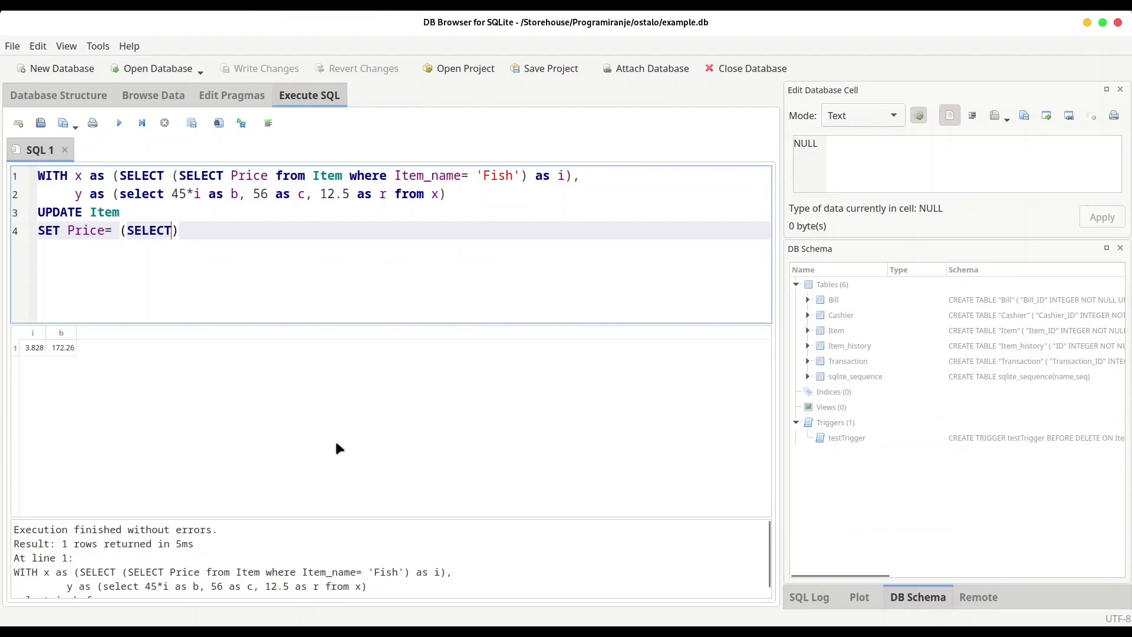
type("b")
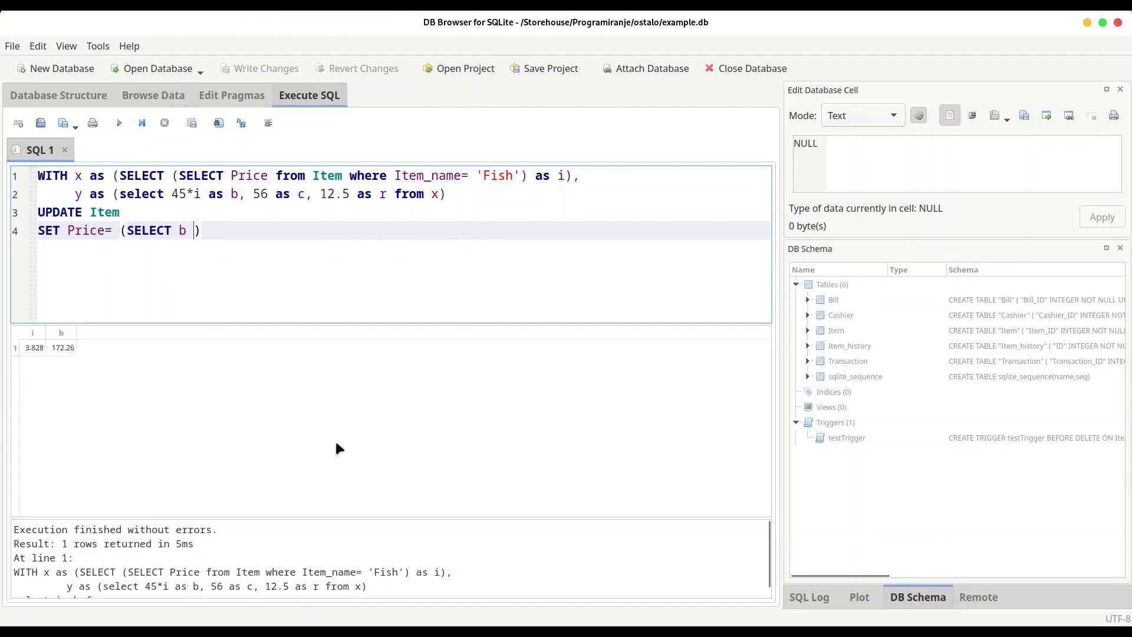
type("from")
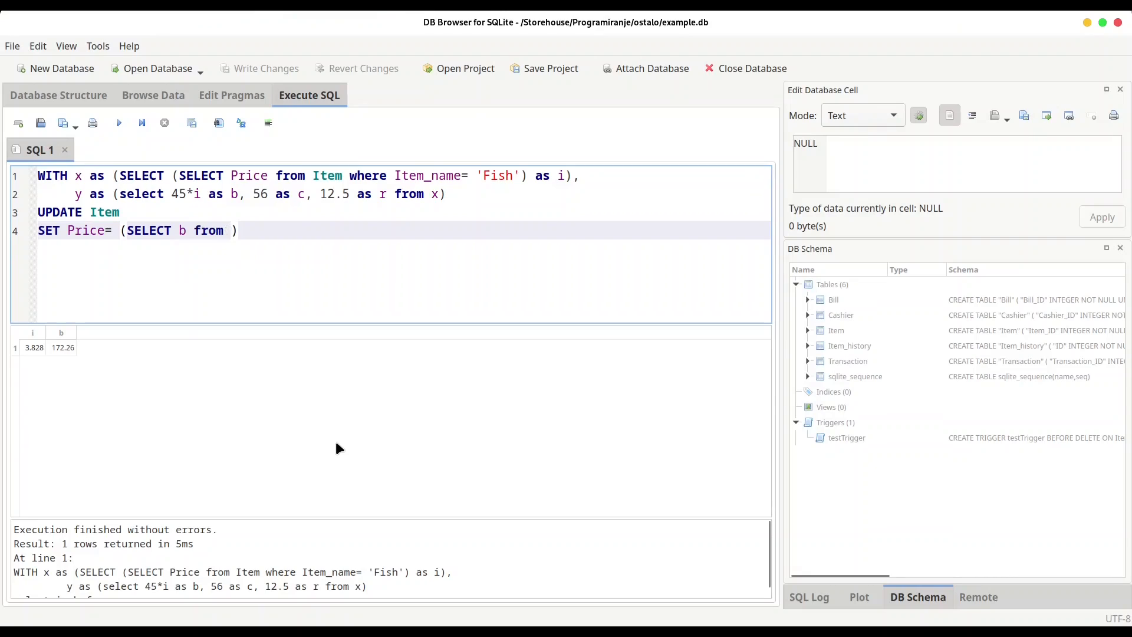
type("y")
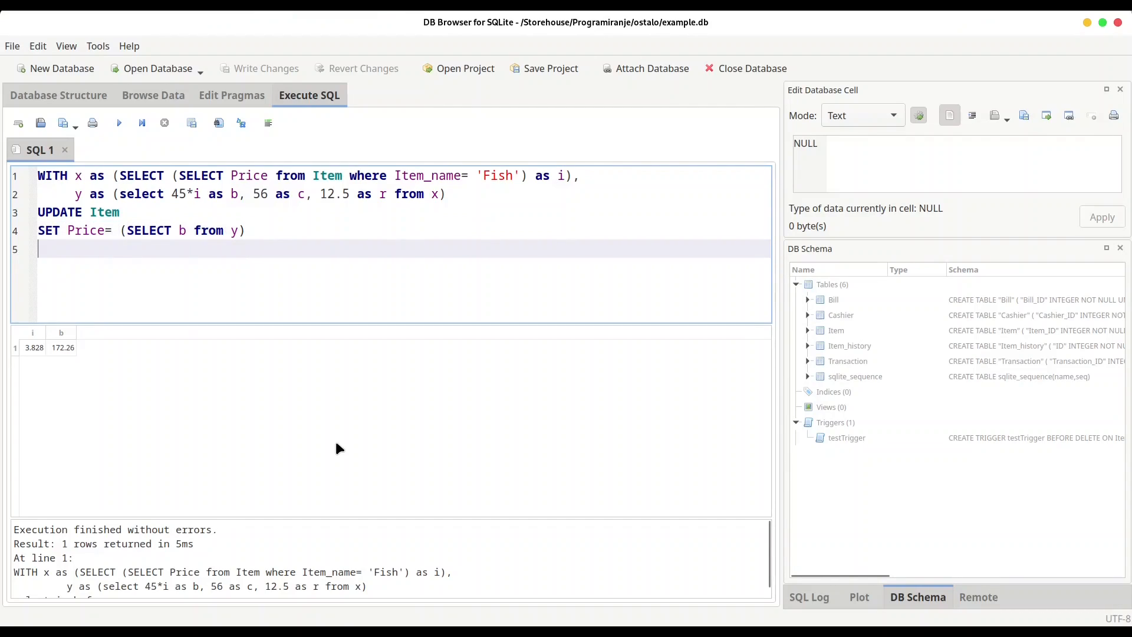
Step: Restrict the update with where Item_name='Fish' and move to the 45 multiplier to make it 2*i
type("where")
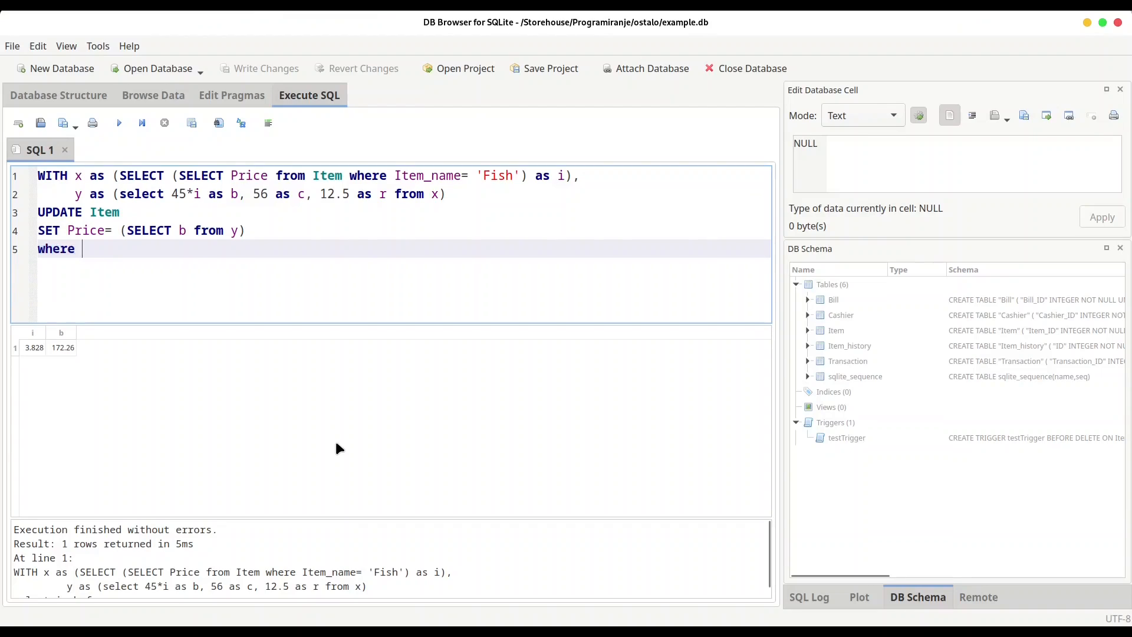
type("Item_name='")
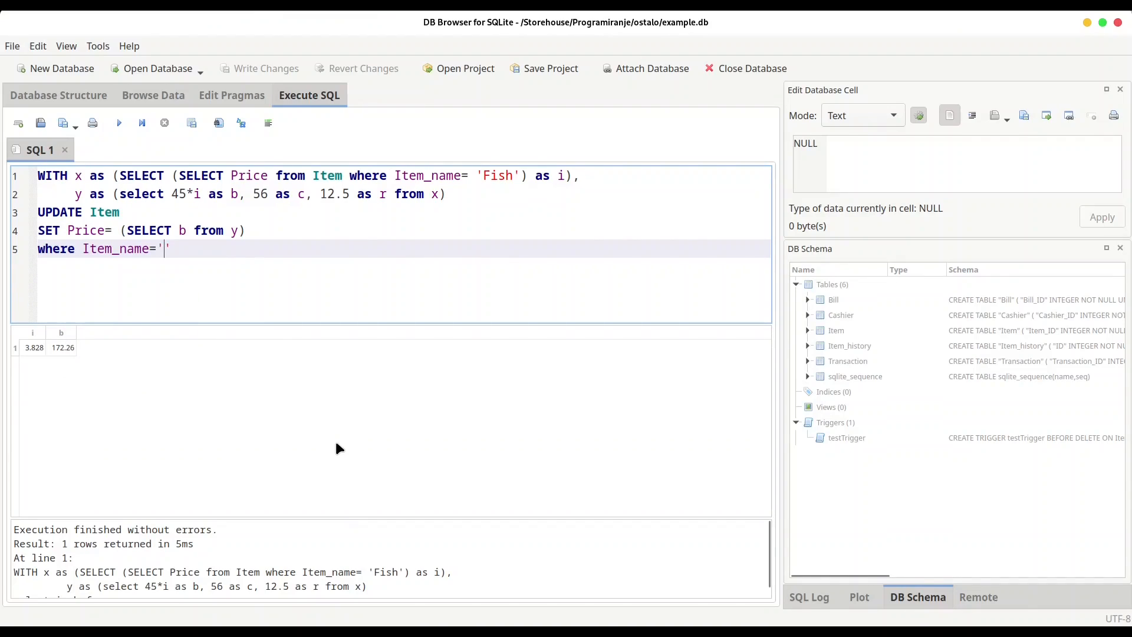
type("Fish")
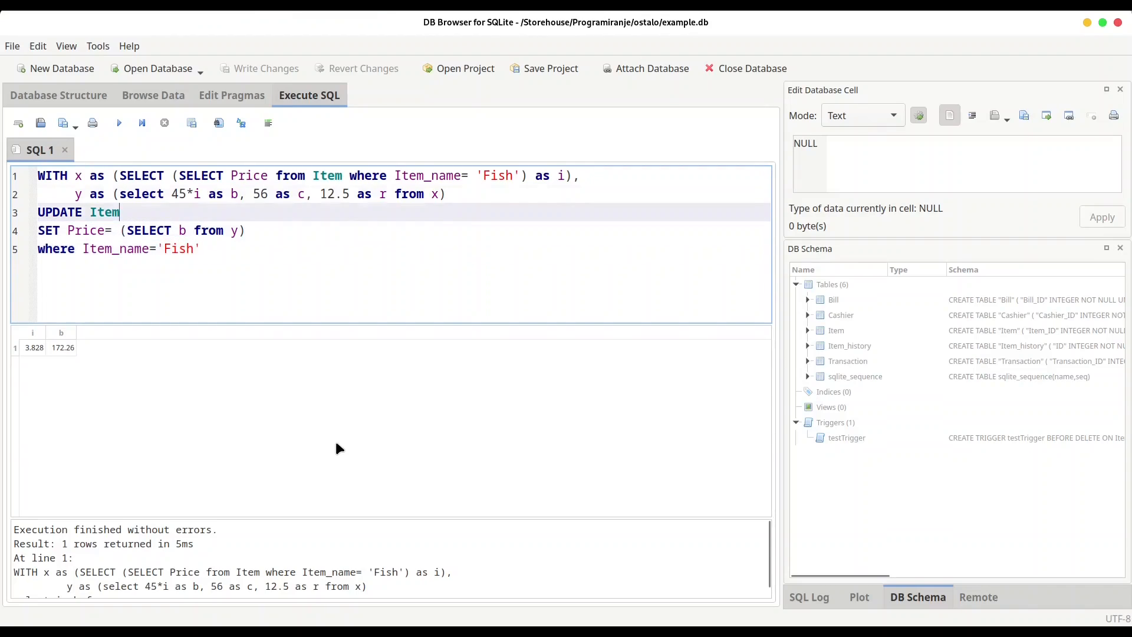
left_click(187, 194)
type(";")
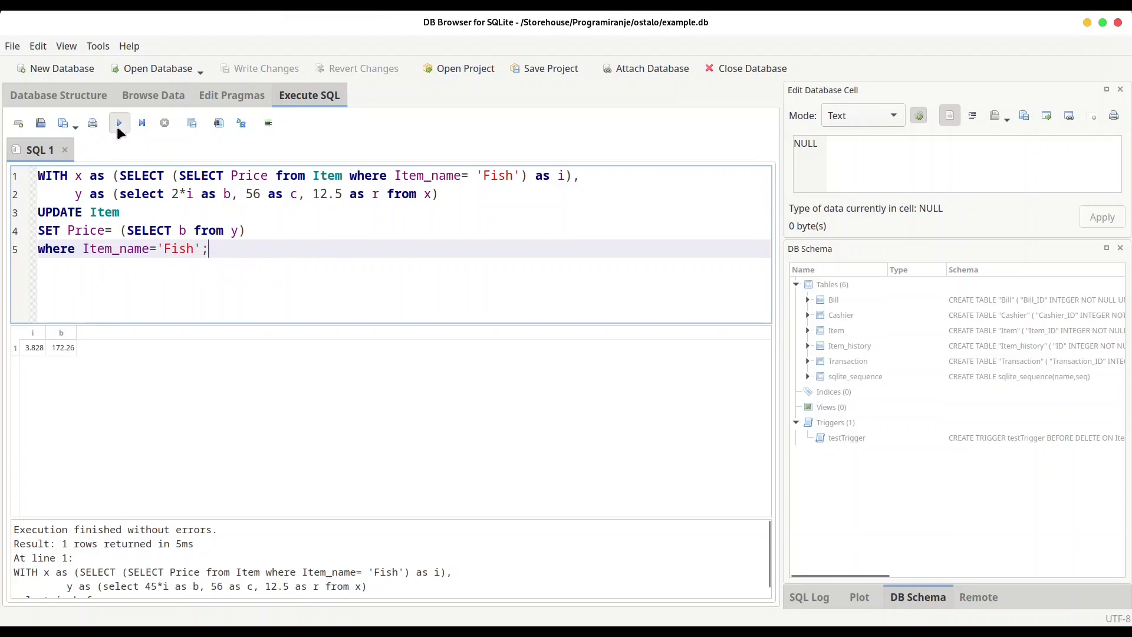
Step: Run the UPDATE doubling Fish's price, then select all the query text to clear the editor
left_click(119, 123)
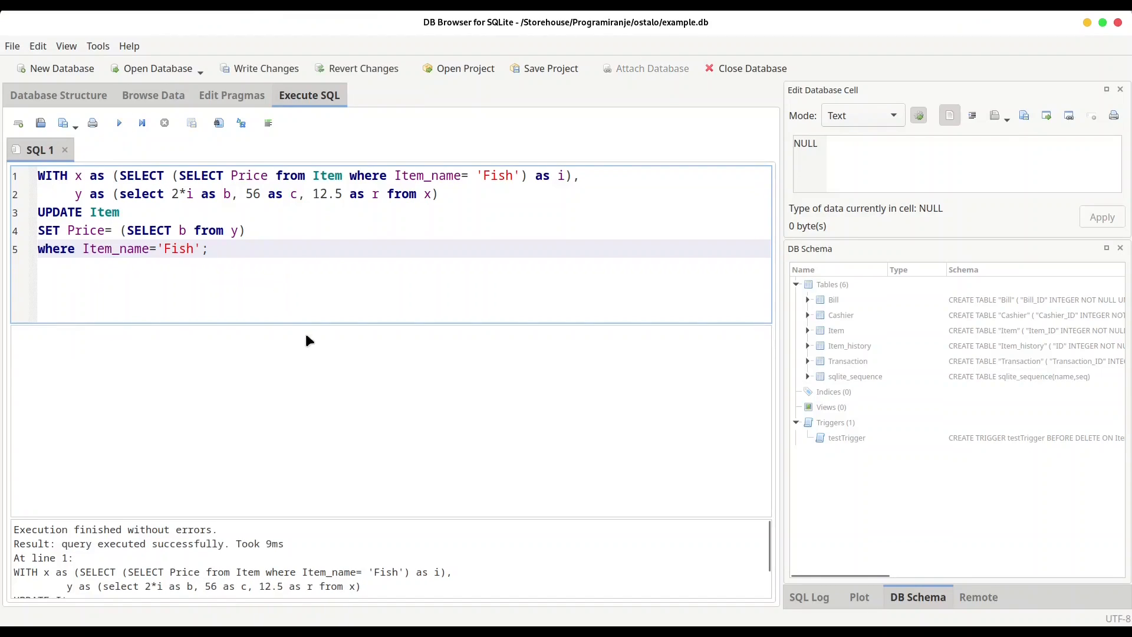
key("ctrl+a")
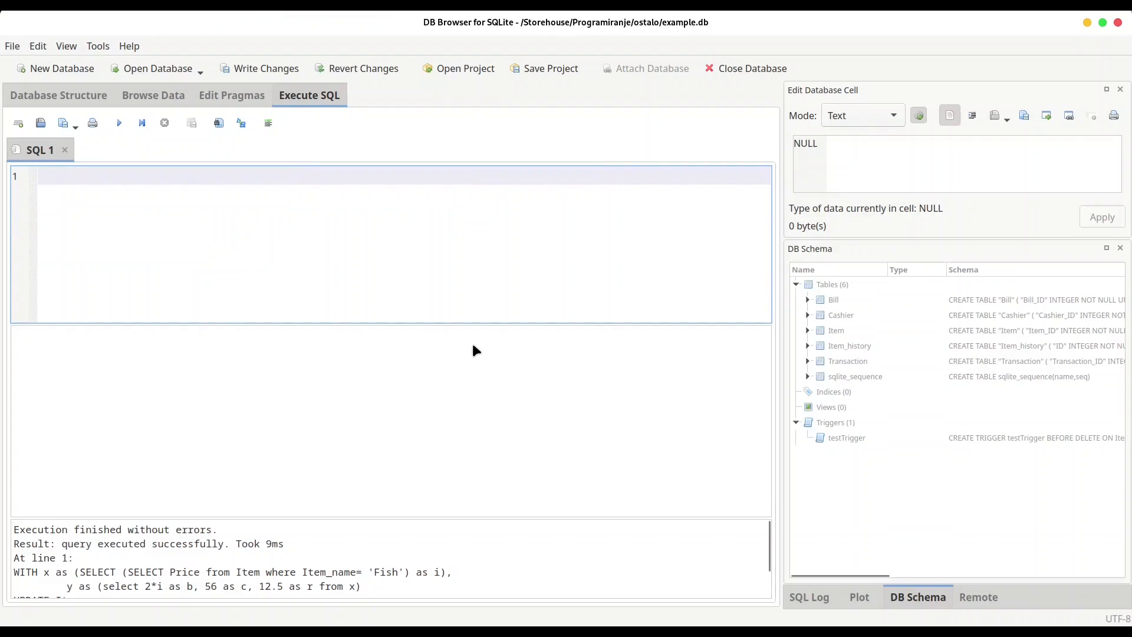
Step: Run select * from Item and inspect Fish's Price cell, now 7.656 across the 9 rows
type("select")
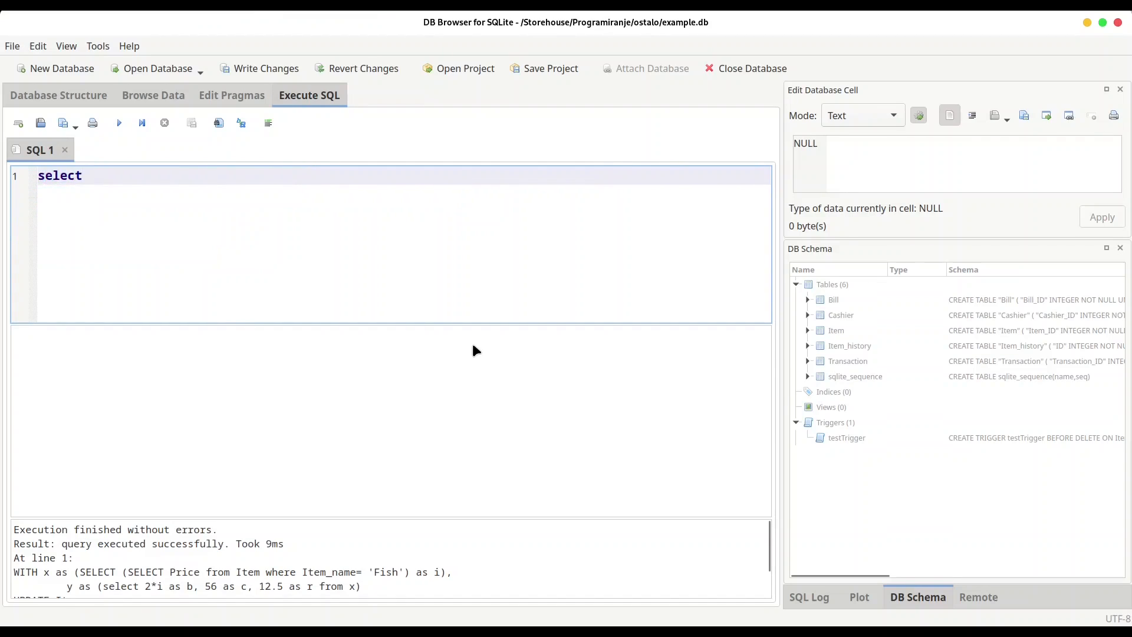
type("* from Item")
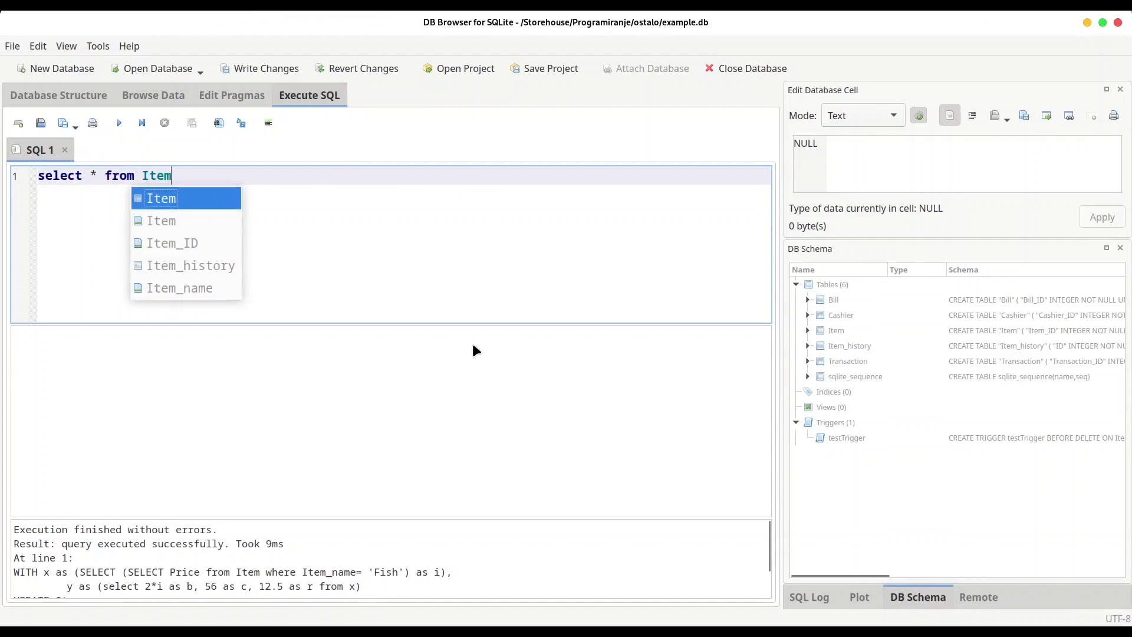
left_click(118, 123)
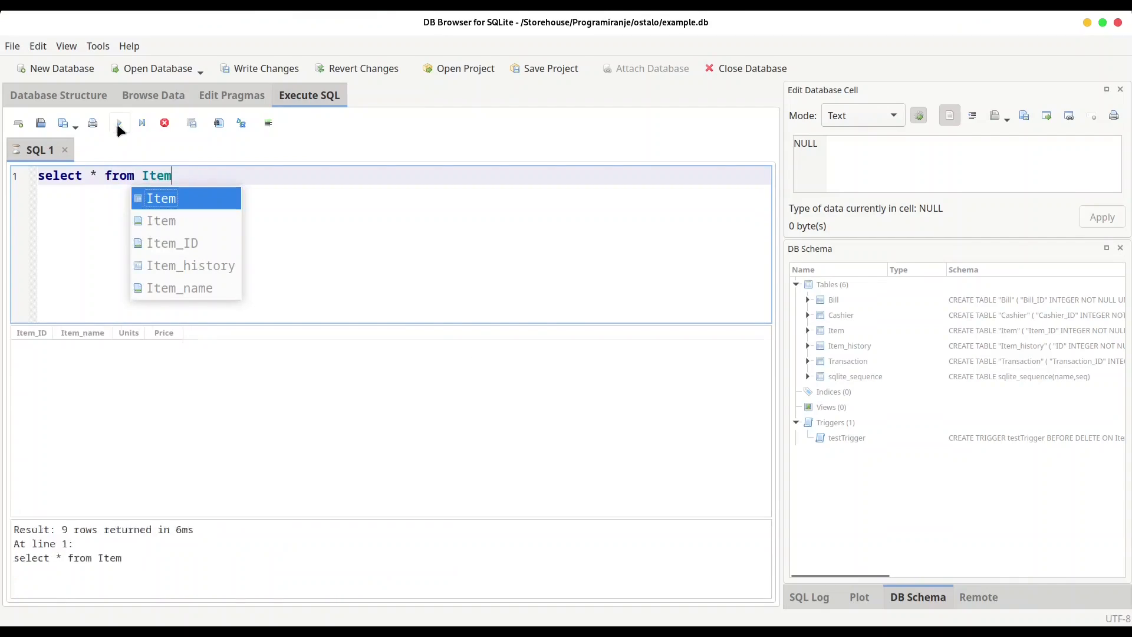
left_click(118, 123)
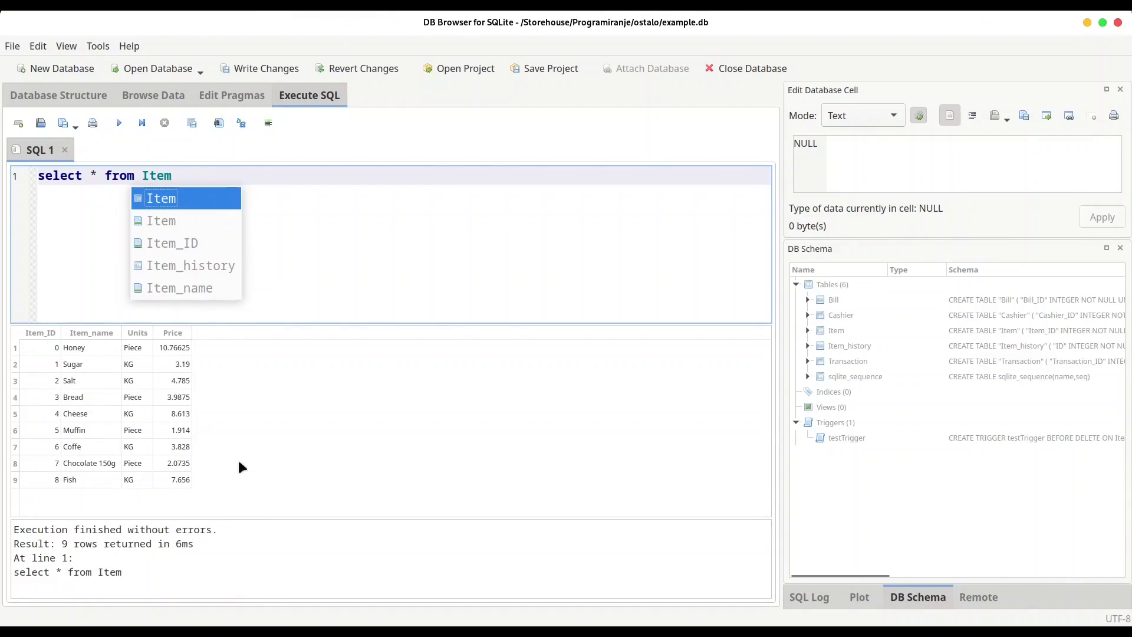
left_click(179, 479)
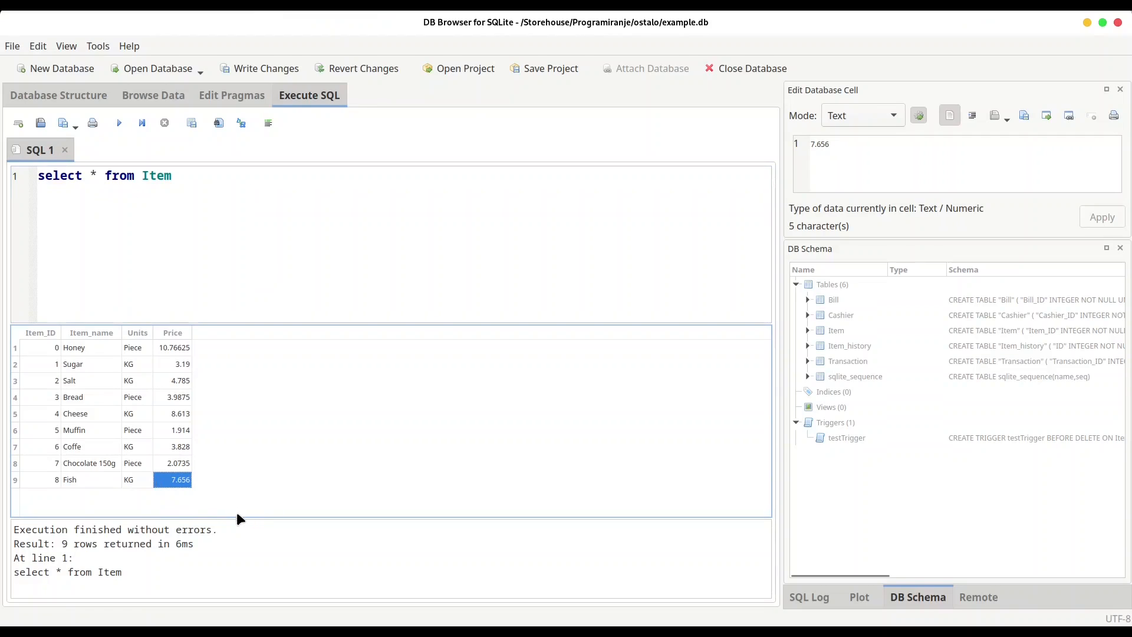
left_click(208, 175)
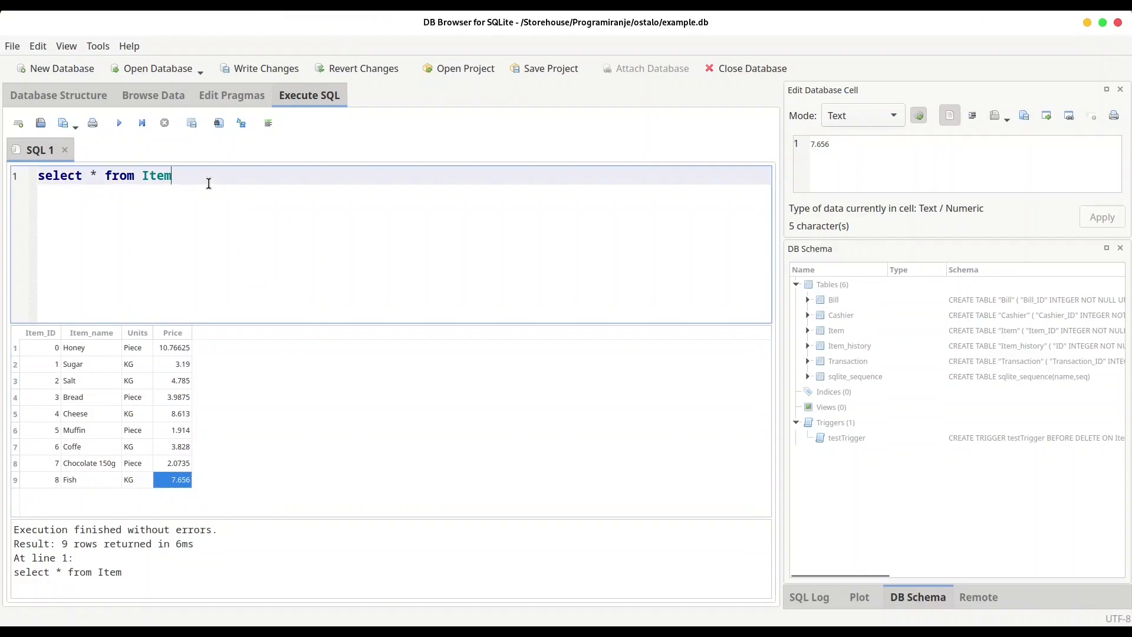
mouse_move(273, 238)
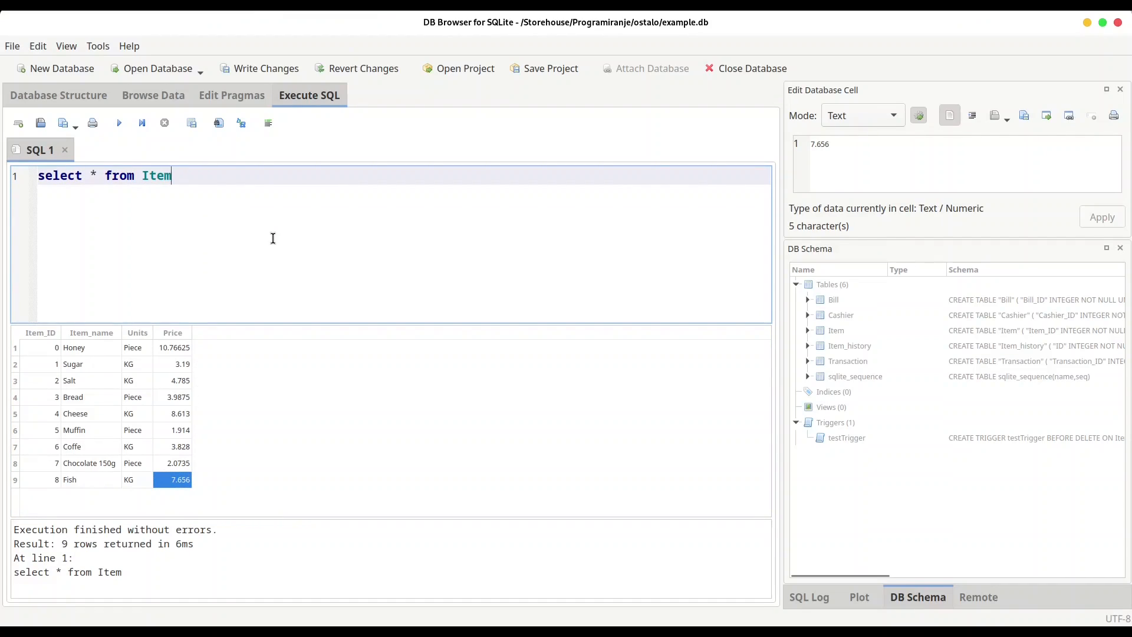